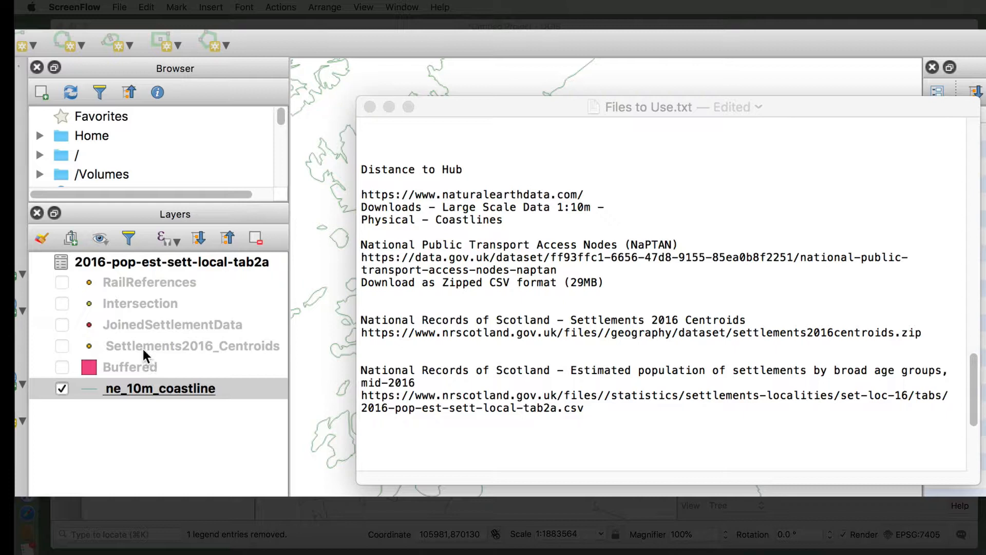
mouse_move(333, 257)
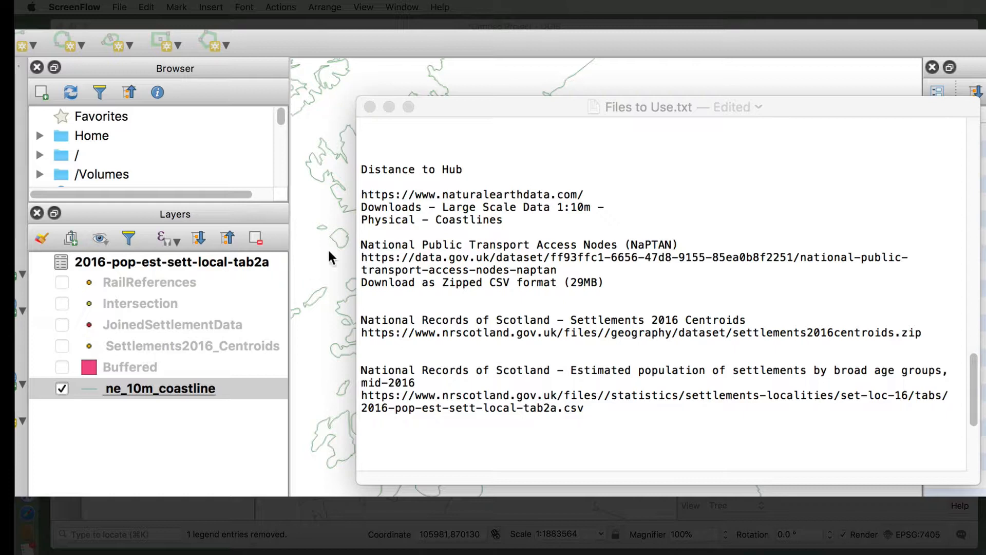
mouse_move(552, 315)
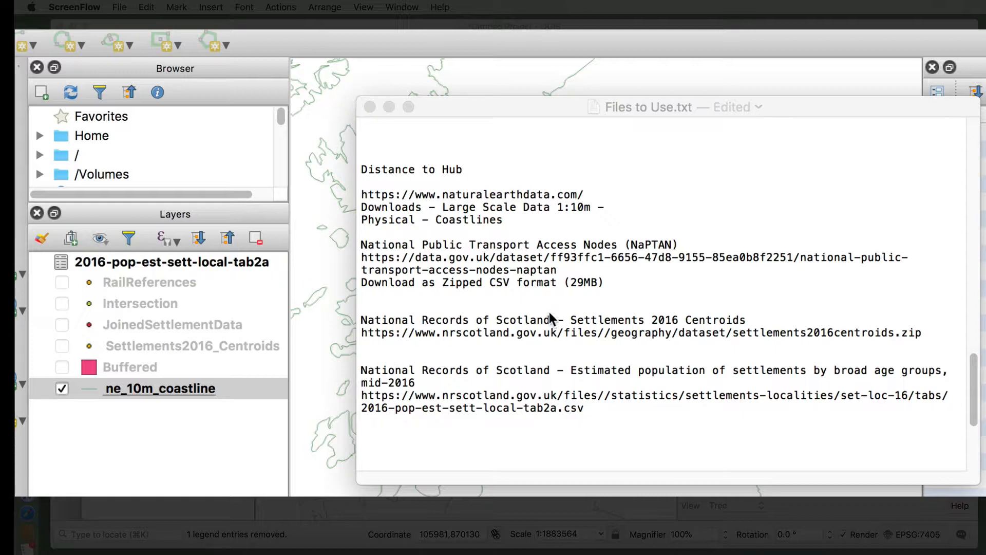
mouse_move(695, 327)
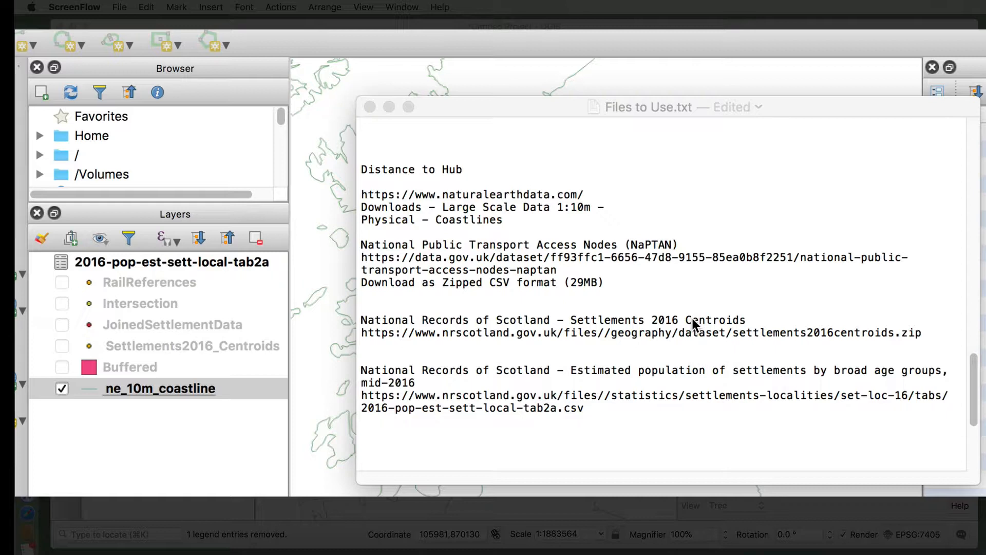
mouse_move(129, 343)
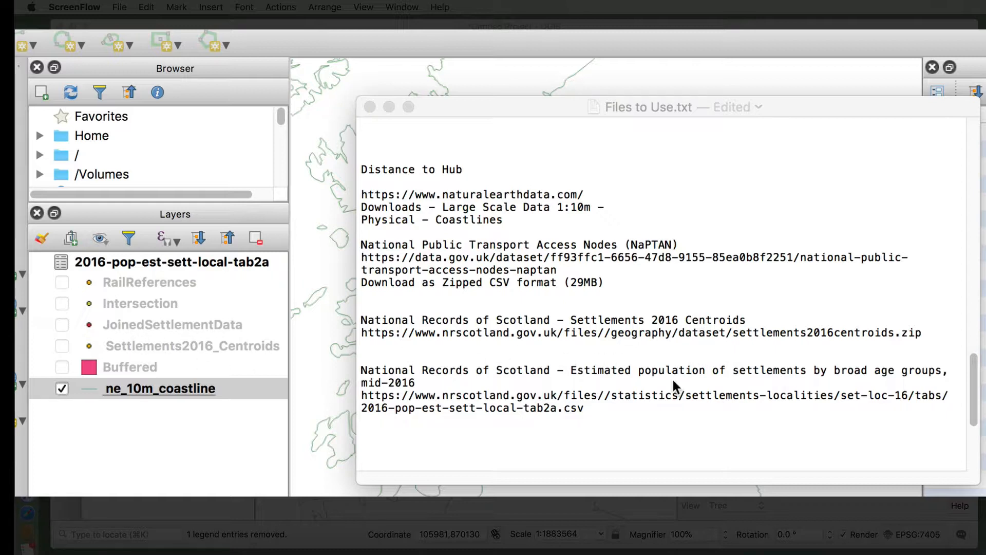
mouse_move(400, 270)
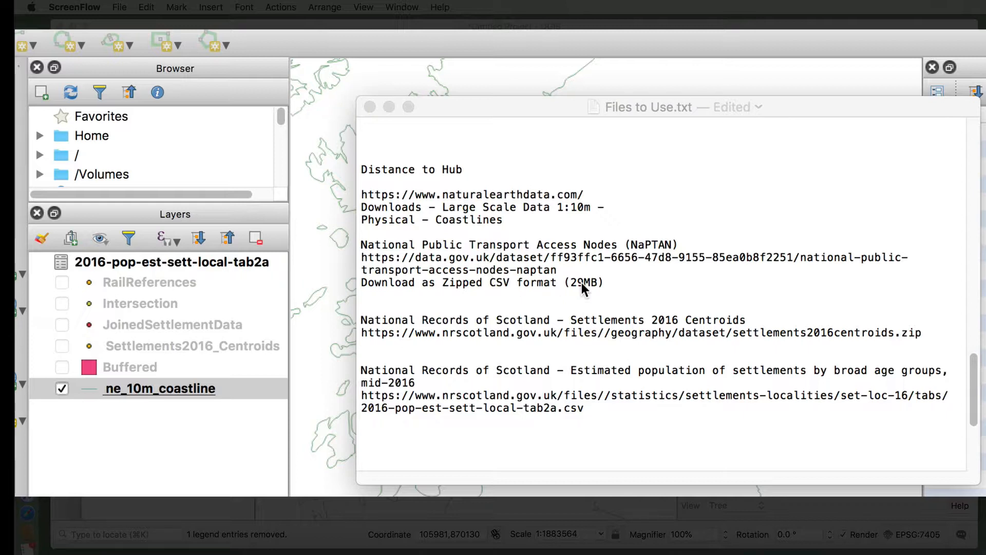
mouse_move(474, 213)
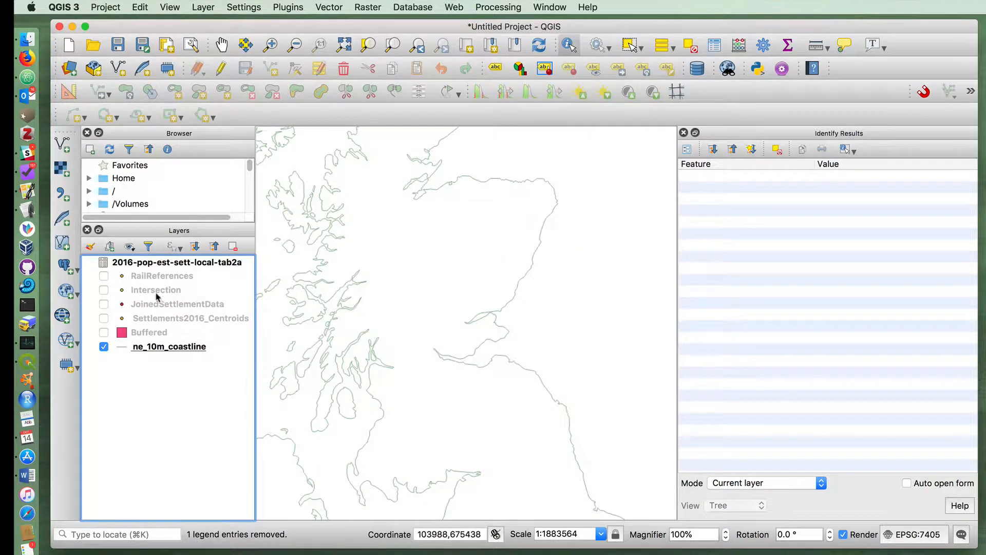
Step: Show the JoinedSettlementData points and RailReferences stations over the coastline
click(103, 304)
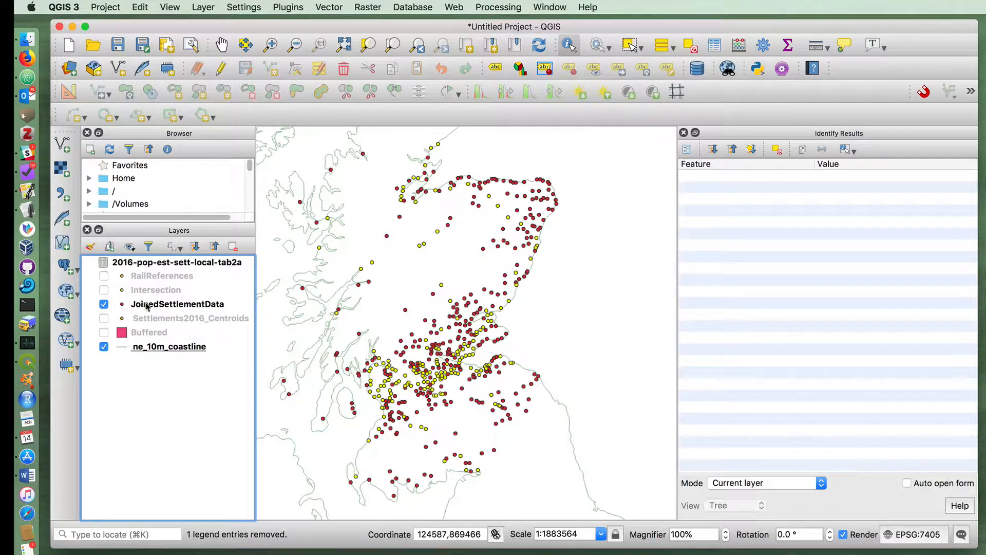
right_click(177, 304)
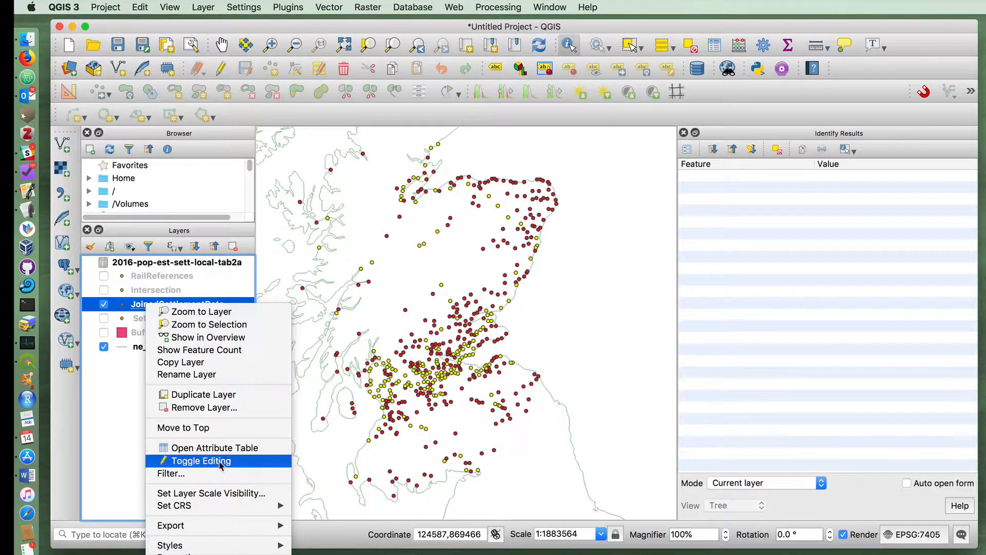
mouse_move(211, 493)
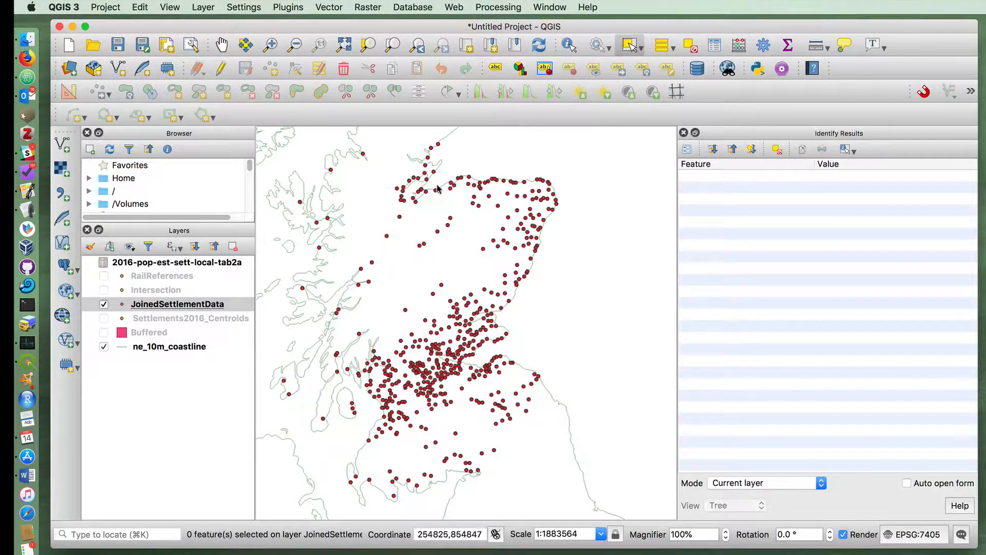
mouse_move(391, 308)
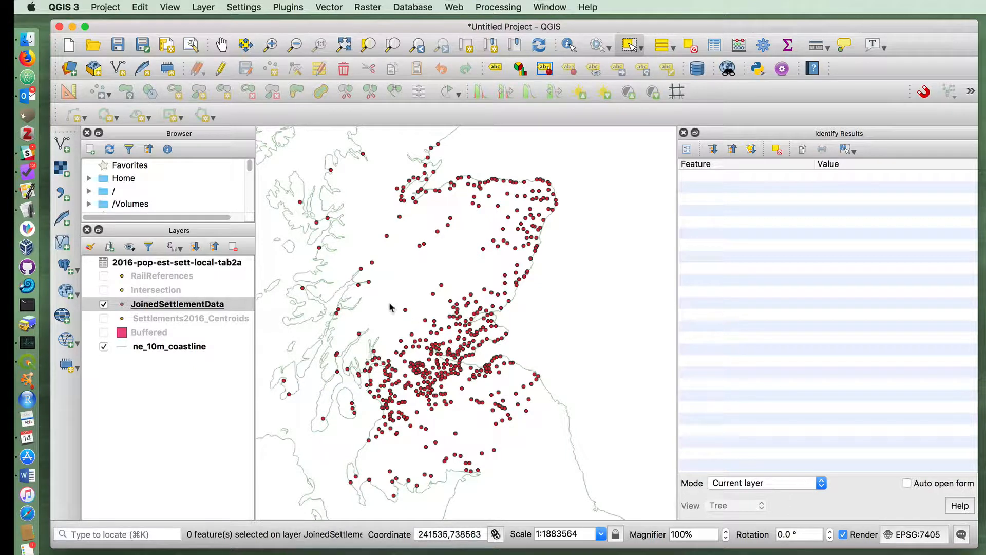
click(103, 276)
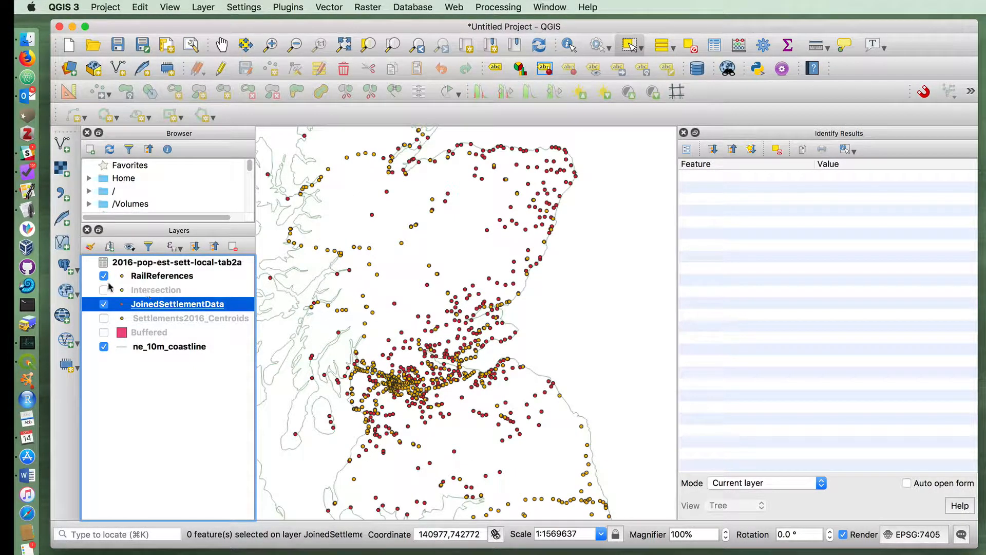
Step: Briefly toggle the Buffered and Intersection overlays, leaving them hidden
click(104, 333)
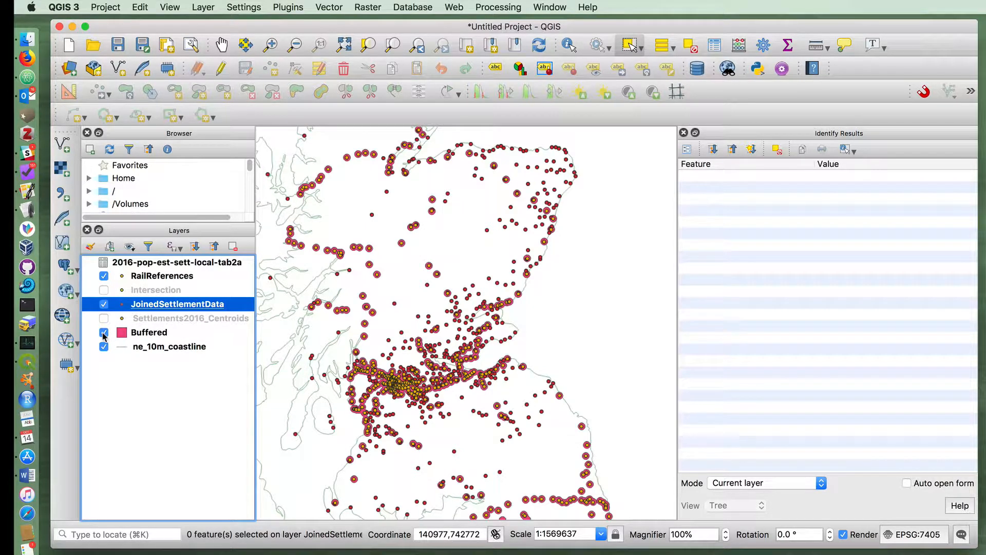
click(104, 290)
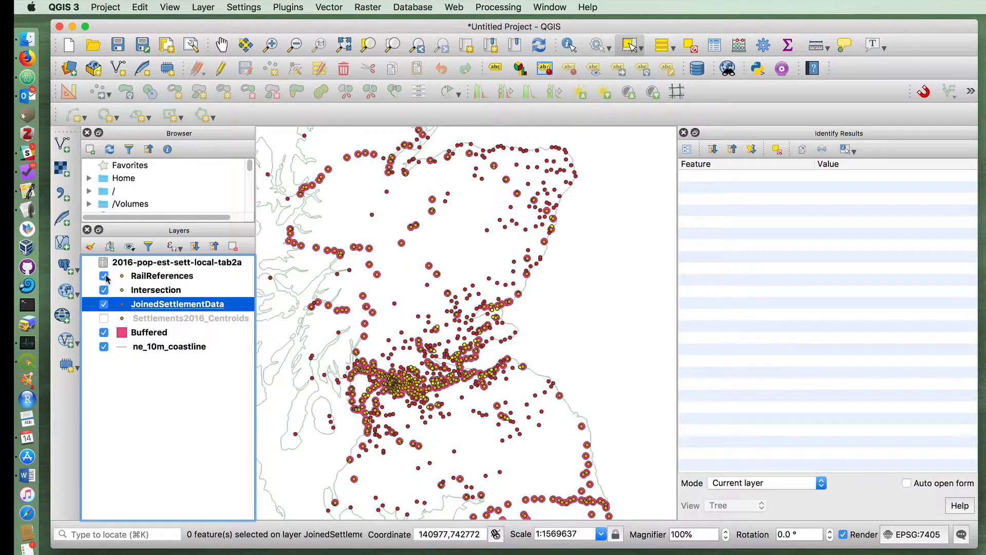
click(102, 276)
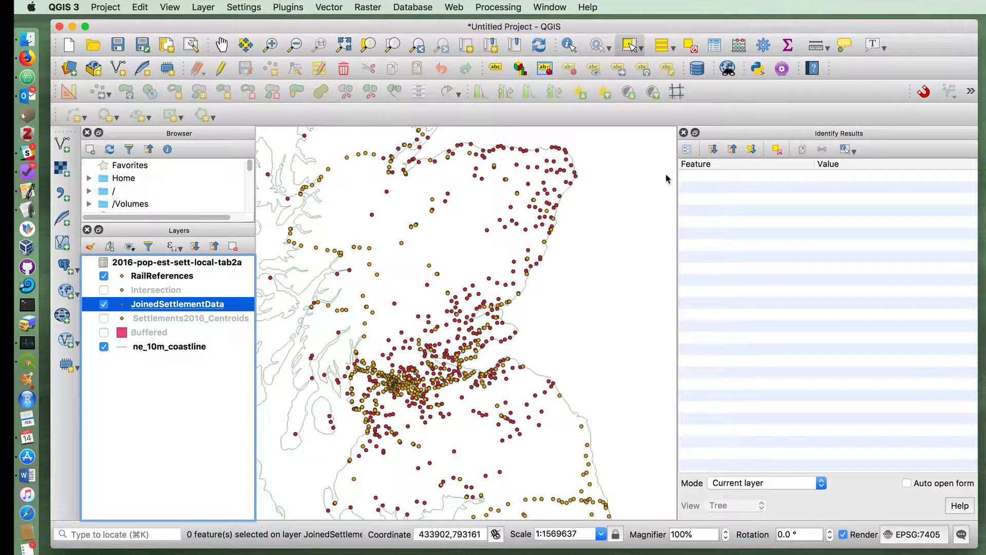
Step: Search the Processing Toolbox for 'distance to nearest hub'
click(499, 6)
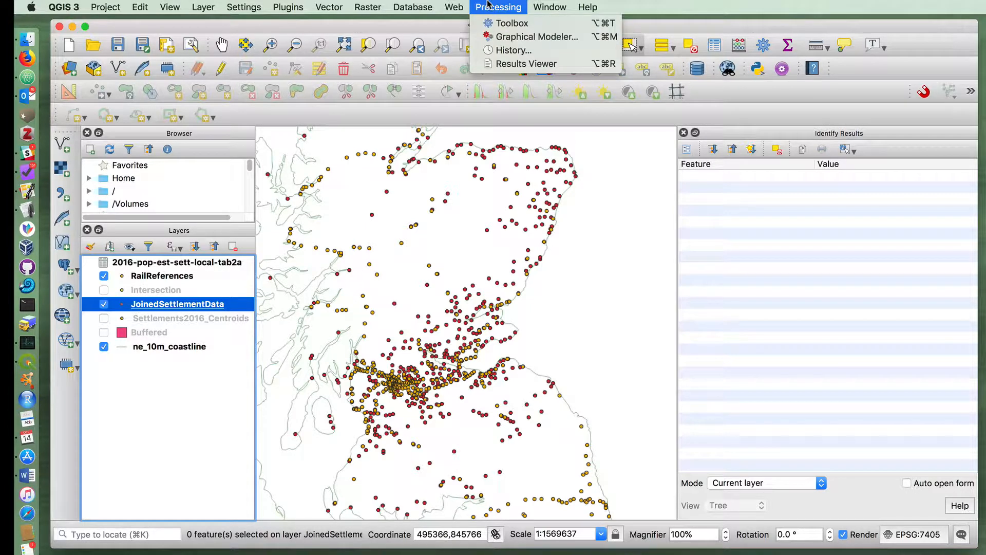
mouse_move(512, 23)
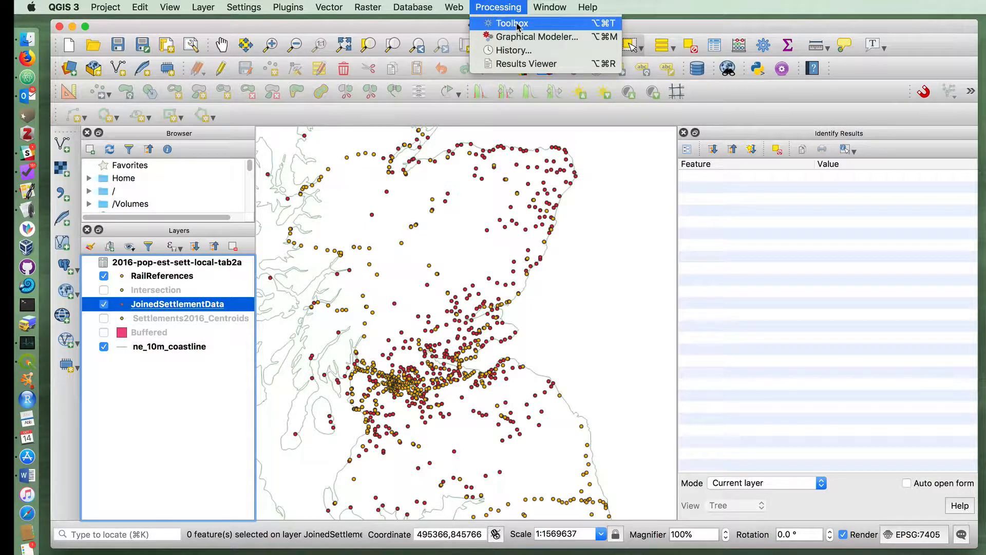
click(511, 22)
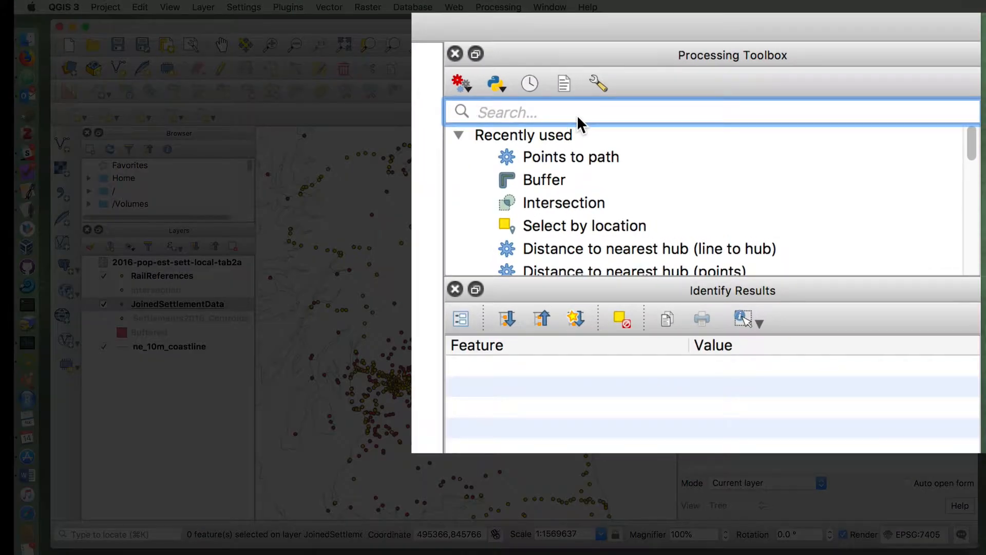
text(distance to)
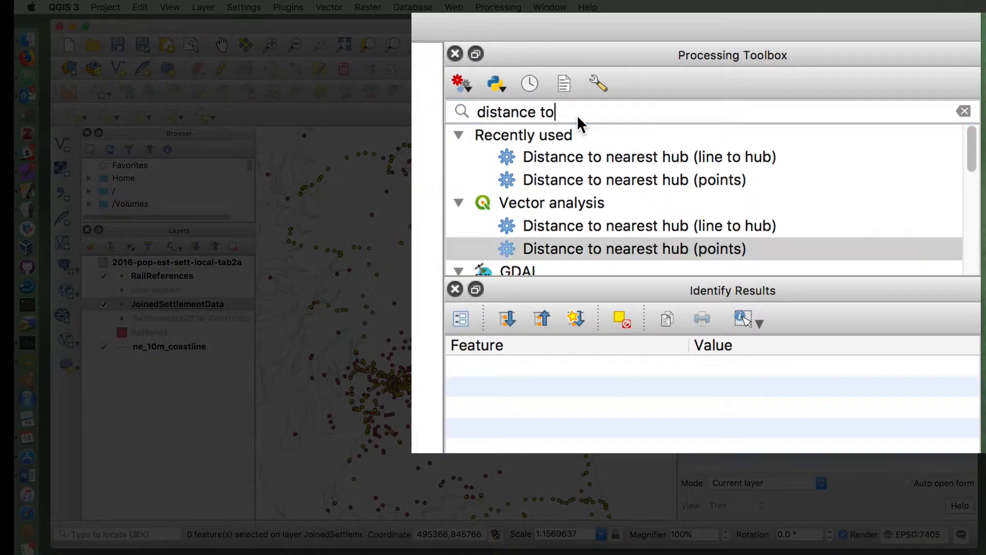
text(nearest h)
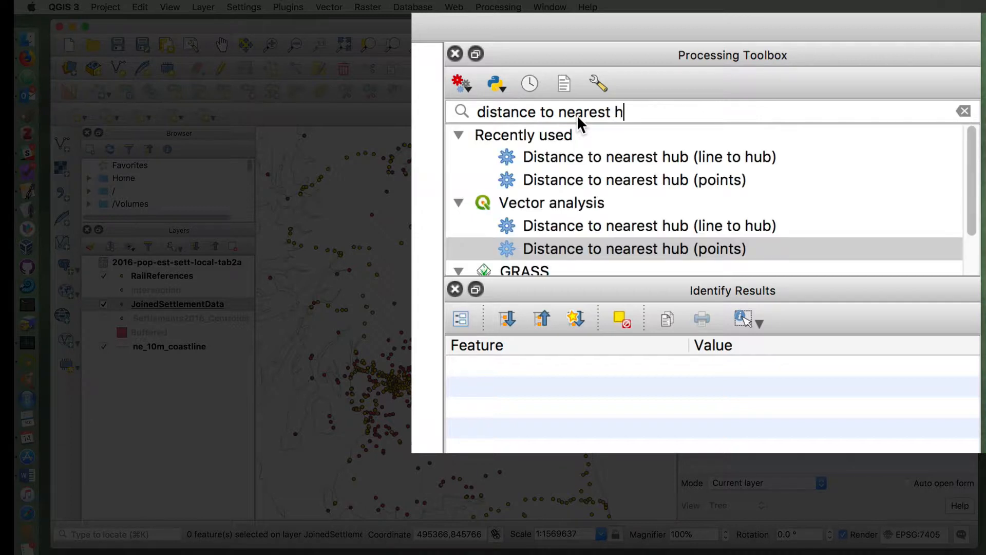
text(ub)
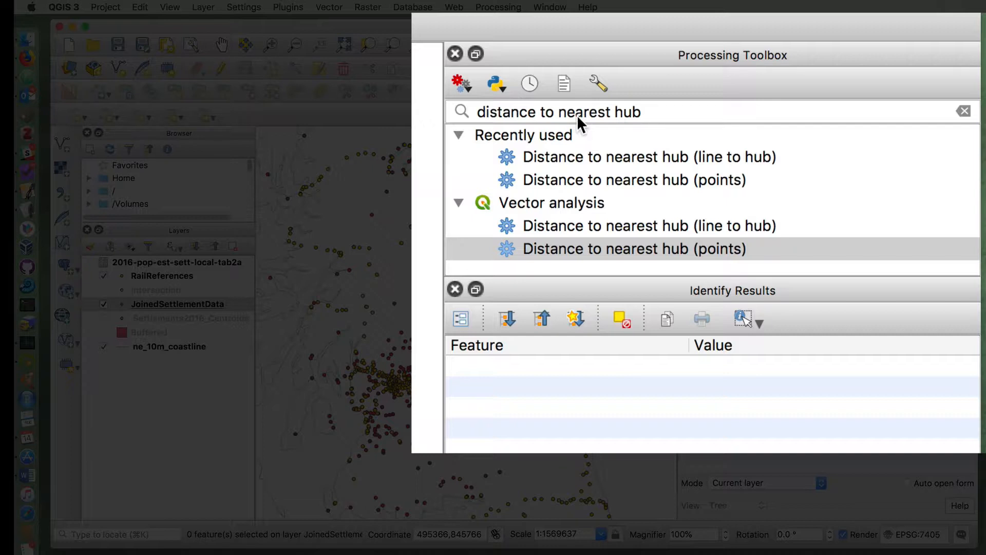
Step: Launch the Distance to Nearest Hub (Line to Hub) tool
click(648, 156)
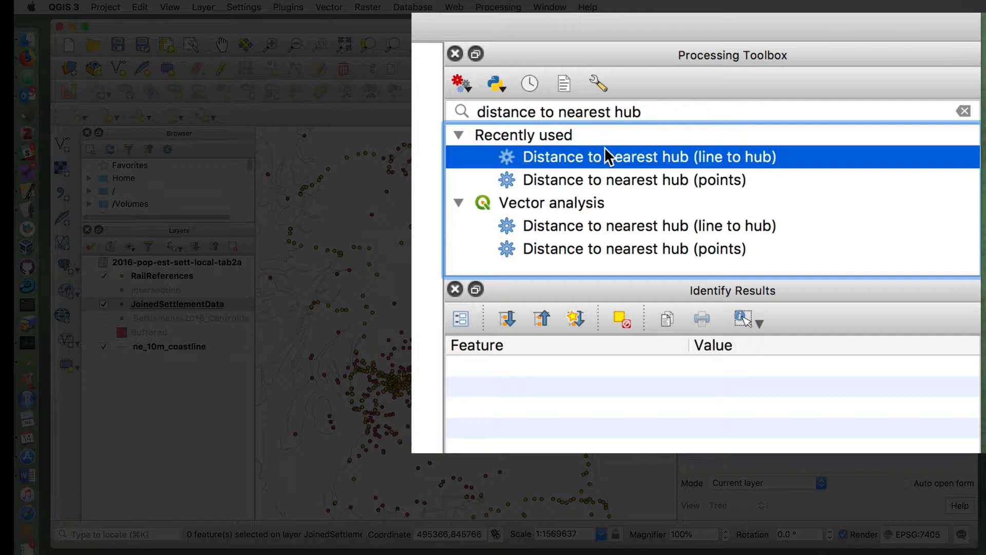
double_click(649, 156)
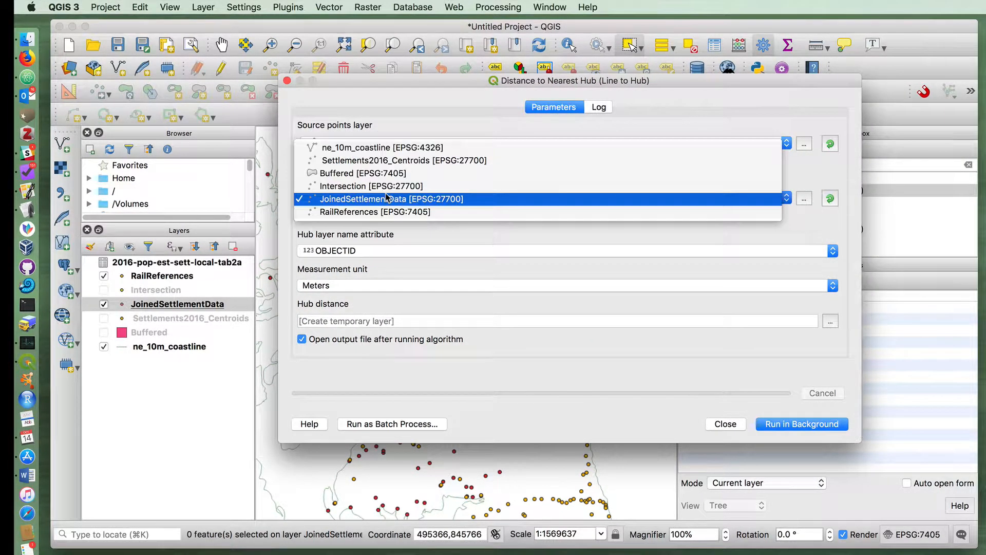
Step: Run line-to-hub from JoinedSettlementData to RailReferences using StationName as hub attribute
click(391, 200)
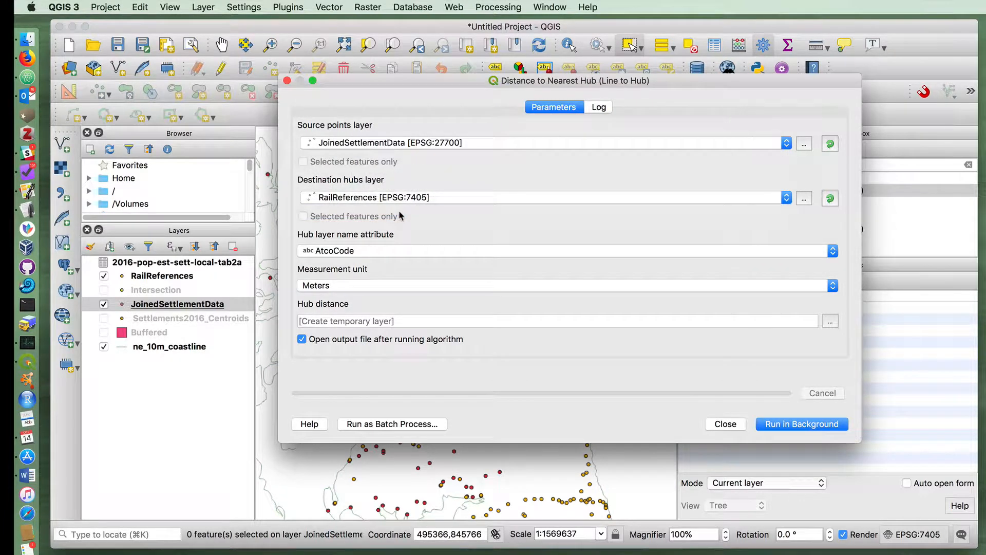
click(565, 266)
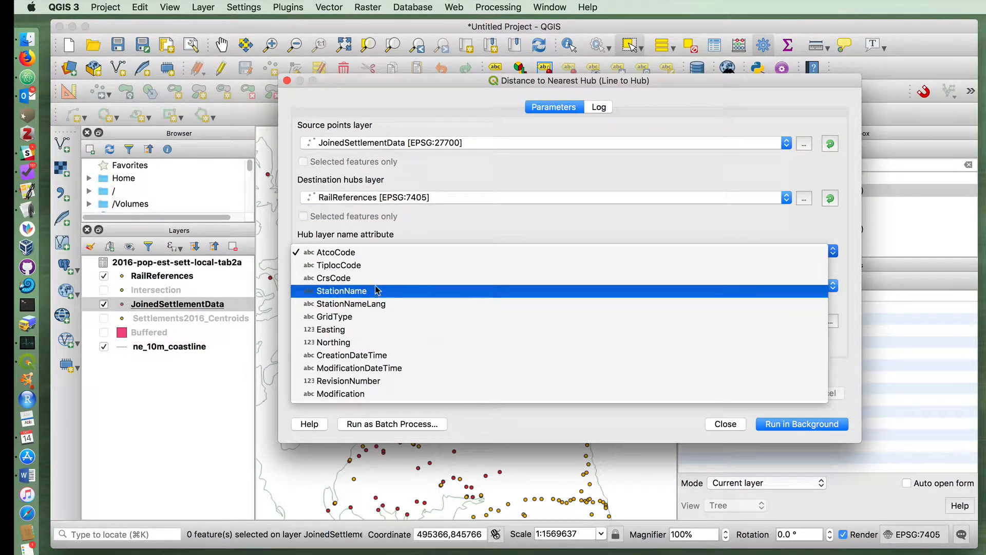
click(341, 291)
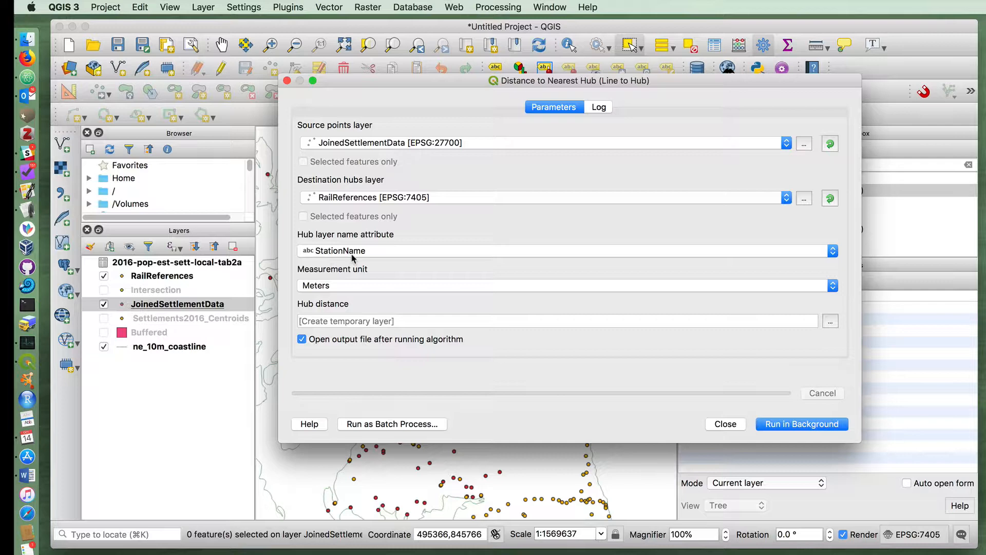
mouse_move(378, 253)
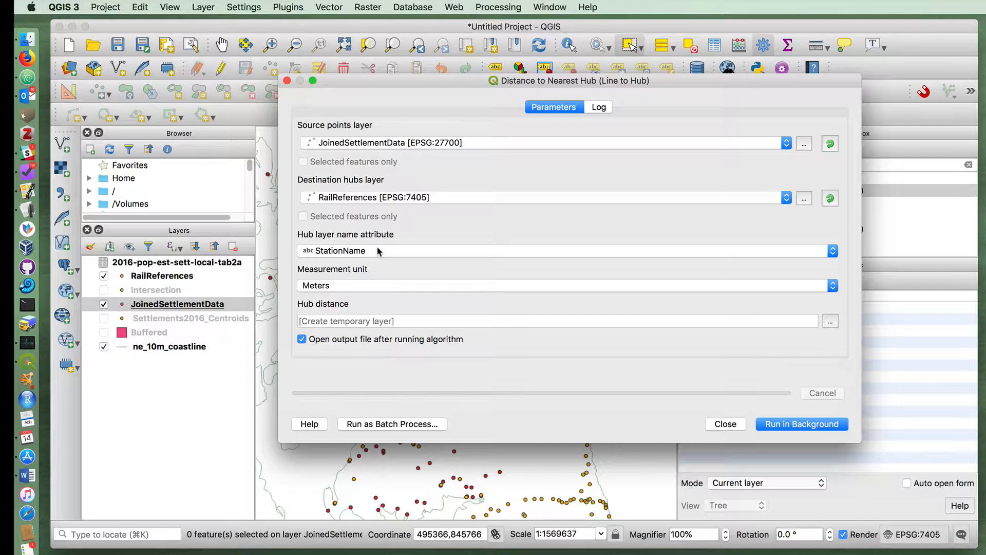
click(801, 424)
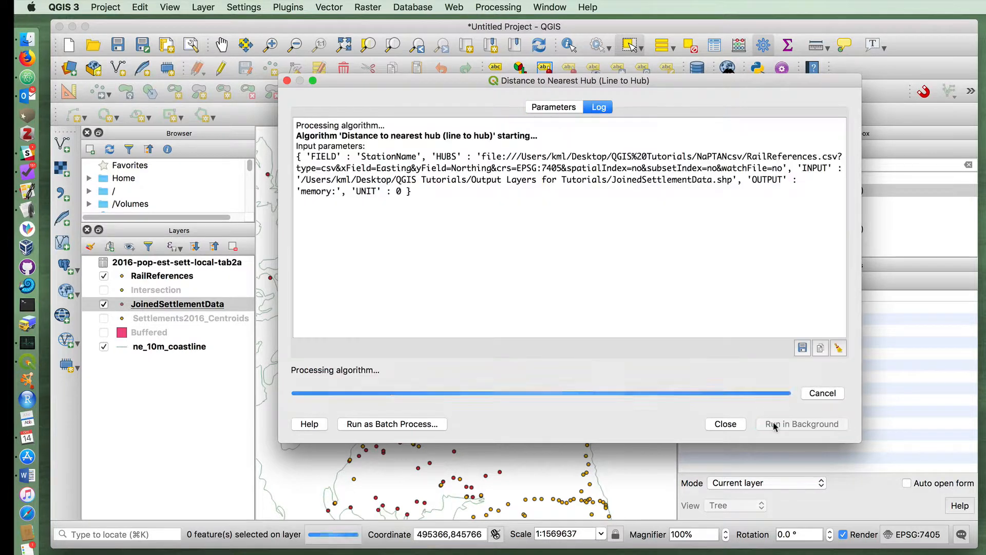
click(725, 424)
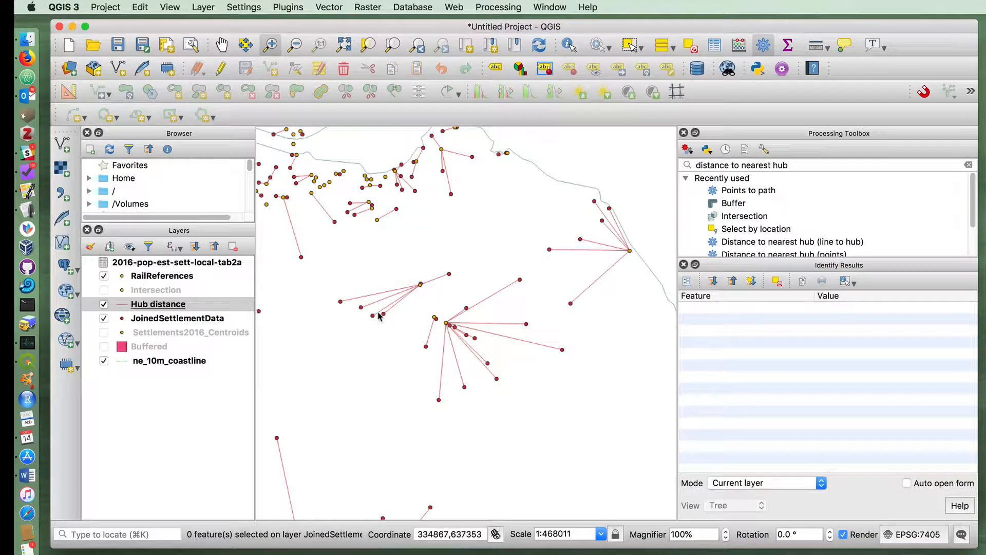
mouse_move(518, 165)
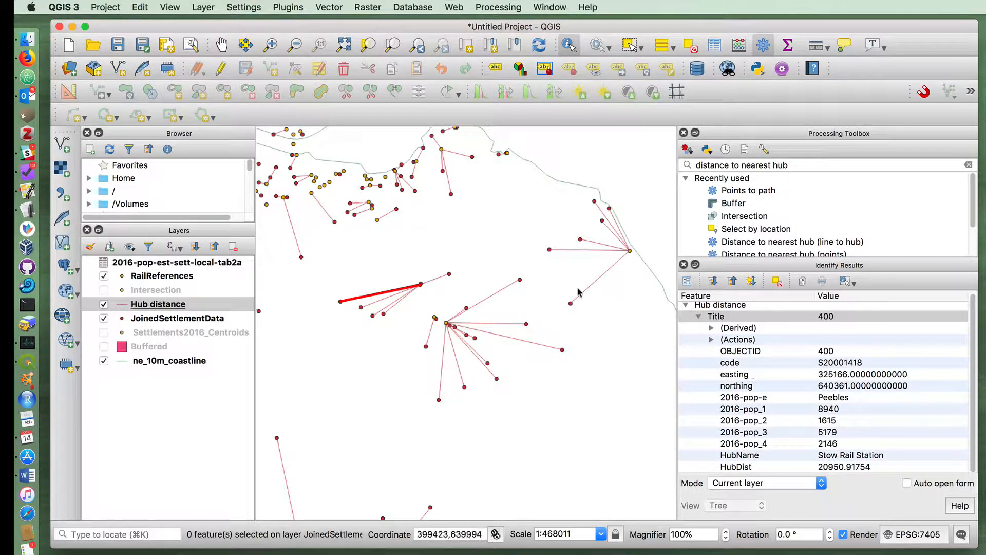
Step: Identify hub lines near the coast, reading Elie and Earlsferry's North Berwick Rail Station, 15859.67805
click(420, 286)
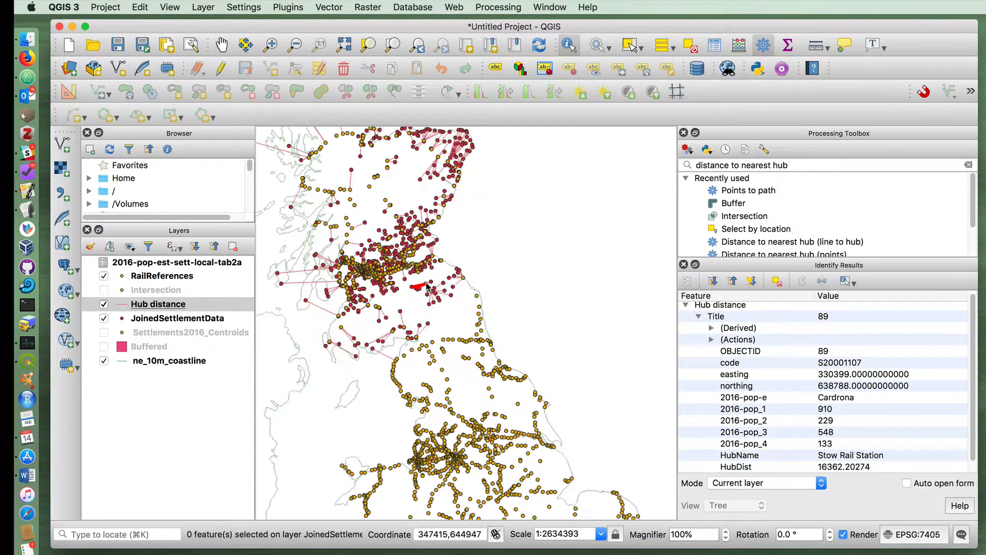
click(269, 44)
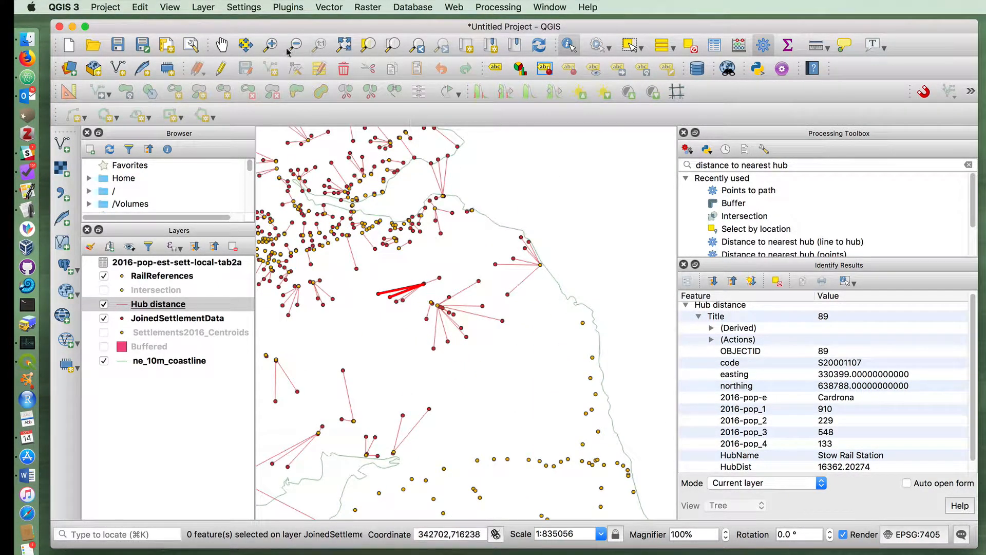
click(270, 43)
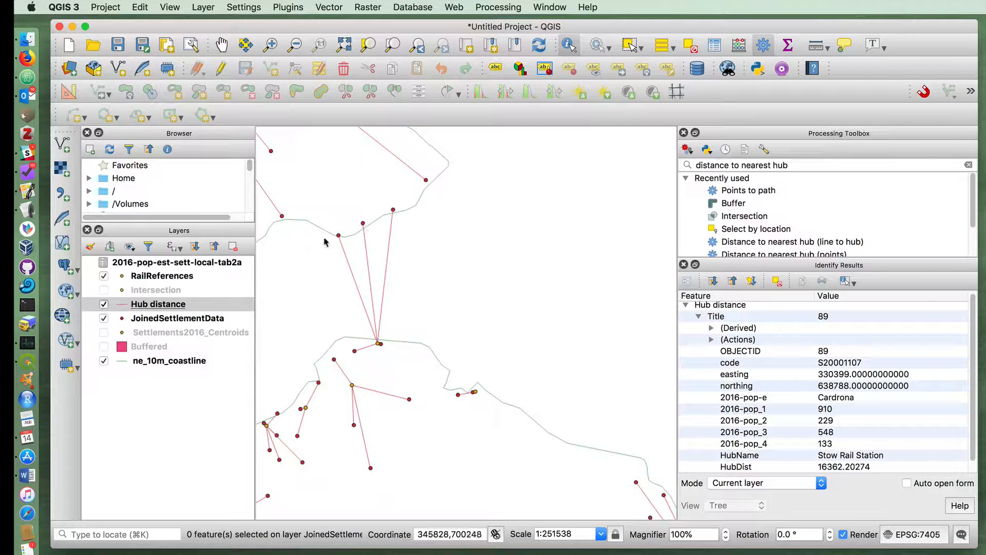
click(338, 236)
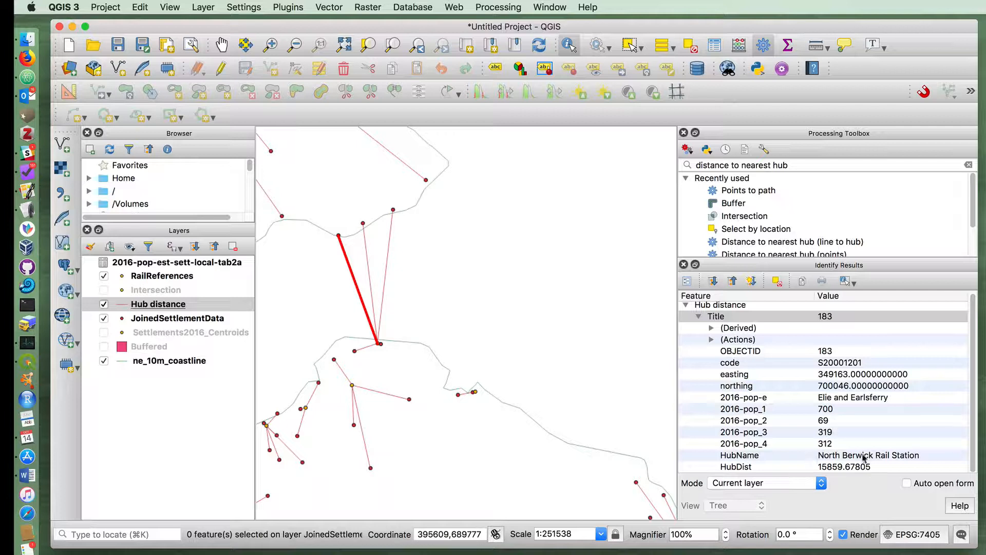
mouse_move(352, 258)
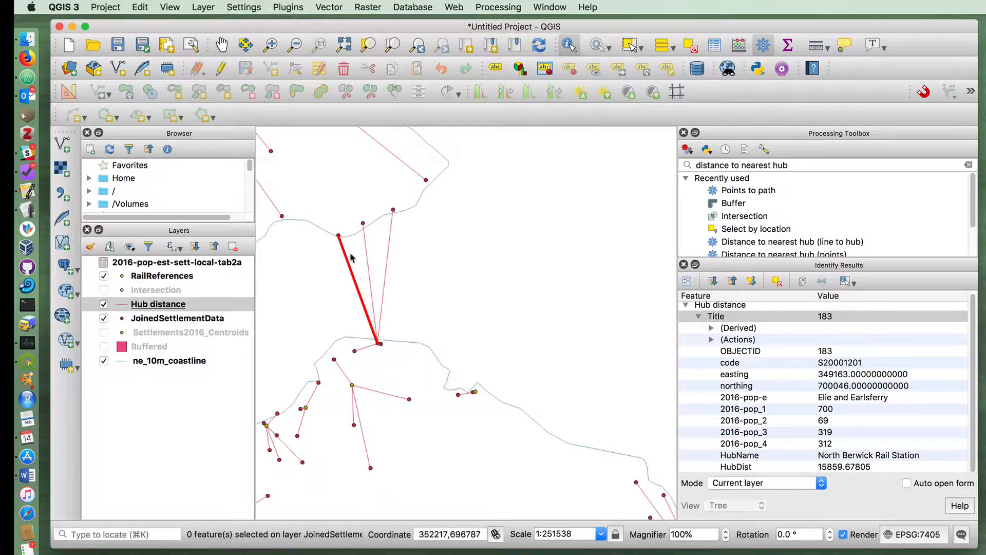
mouse_move(396, 334)
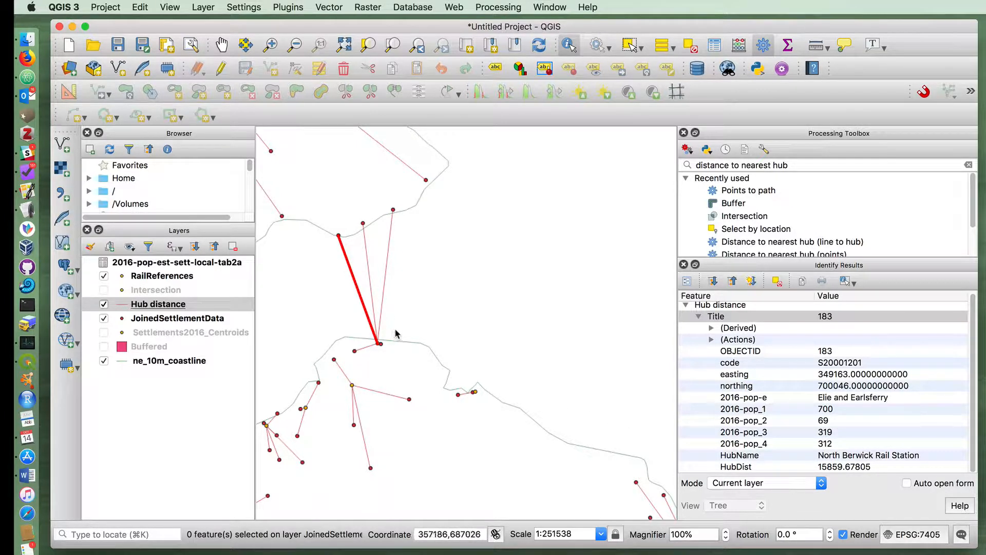
mouse_move(384, 219)
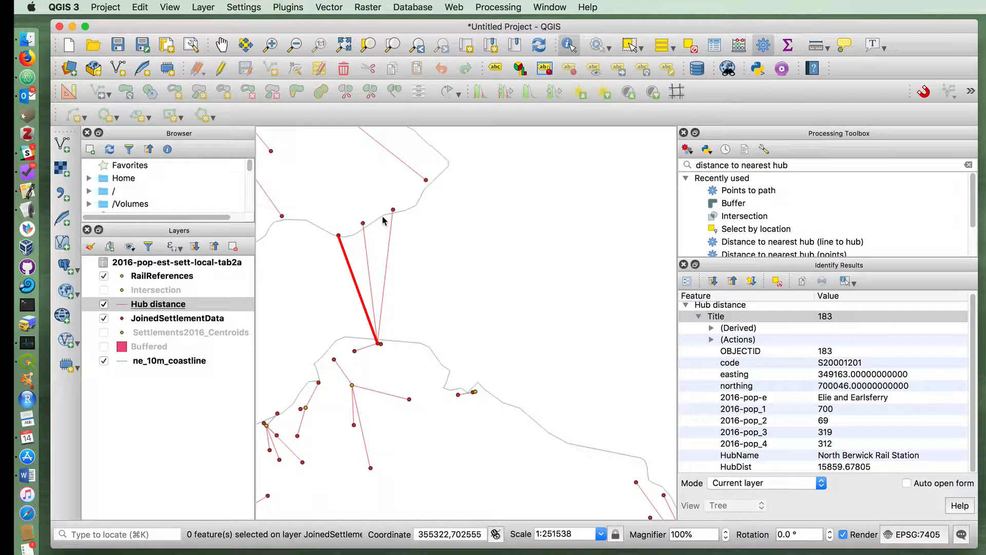
mouse_move(389, 224)
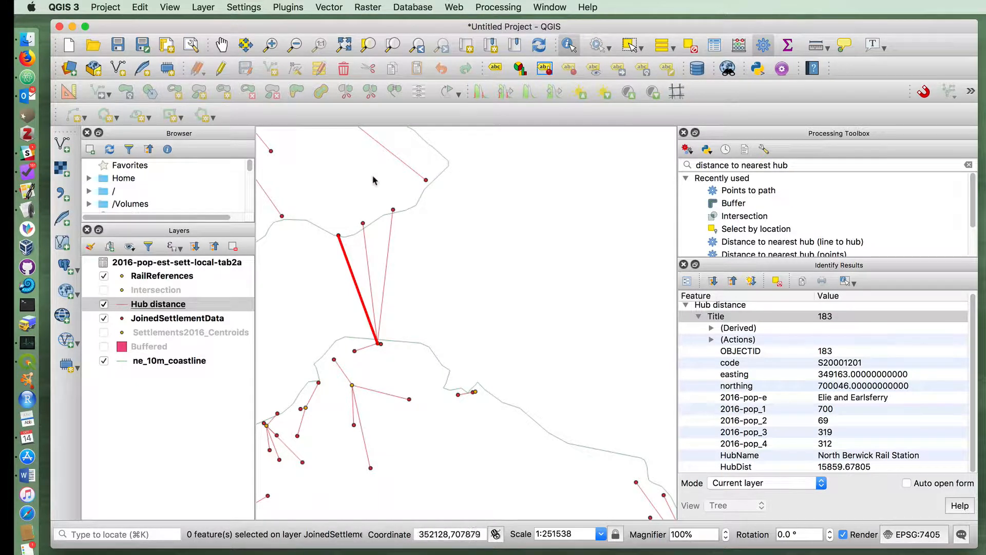
mouse_move(889, 179)
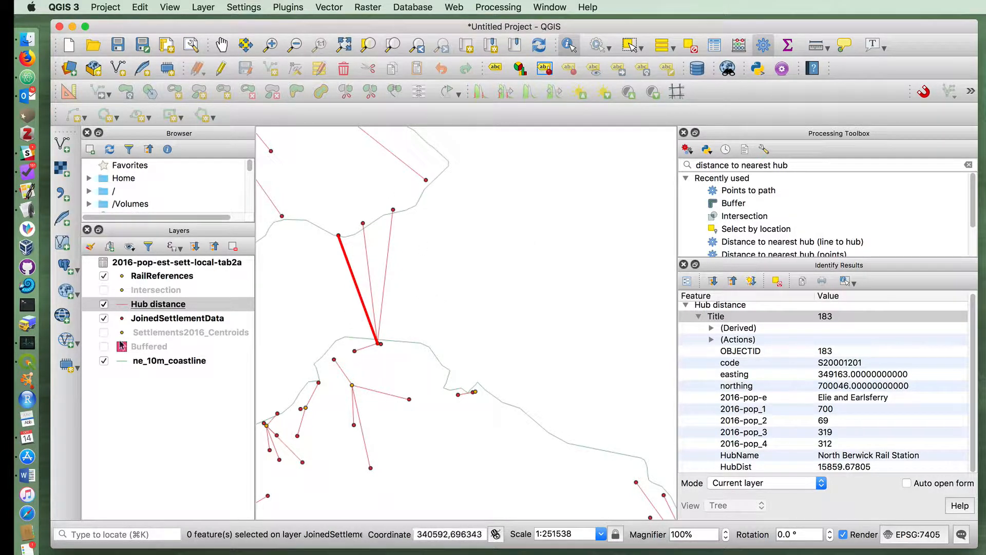
Step: Remove the Hub distance line layer via its Layers panel context menu
right_click(158, 303)
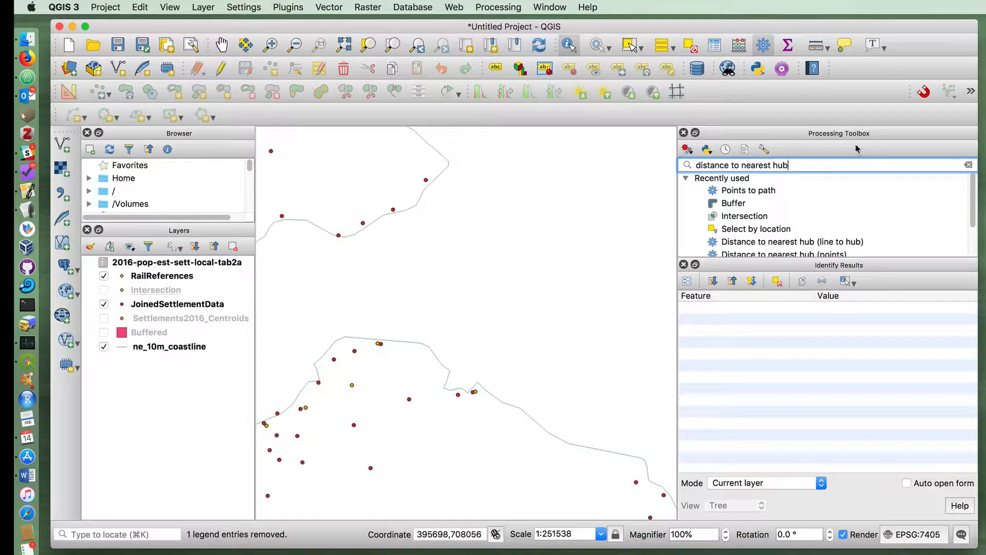
scroll(down, 3)
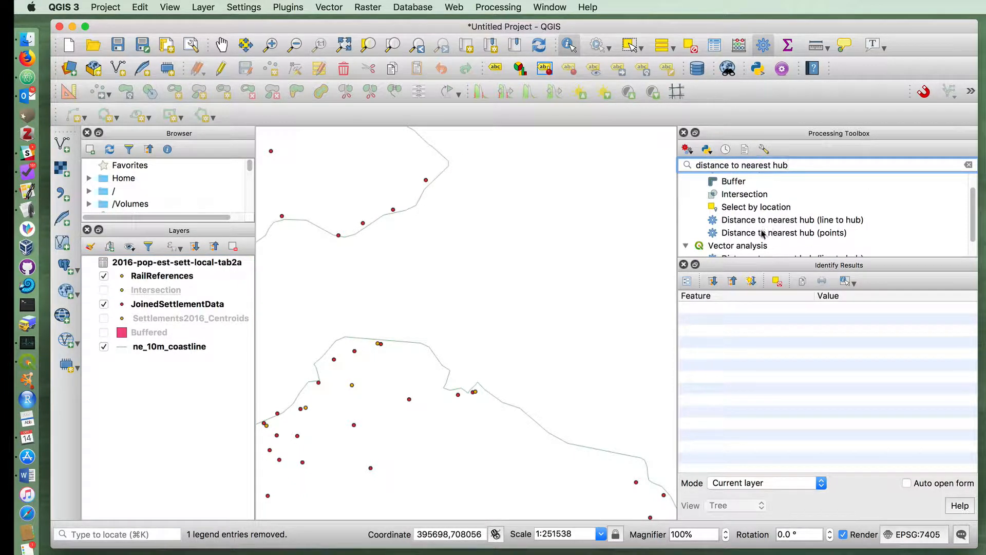
Step: Run nearest-hub (points) from settlements to RailReferences with StationName, distance in meters
click(177, 304)
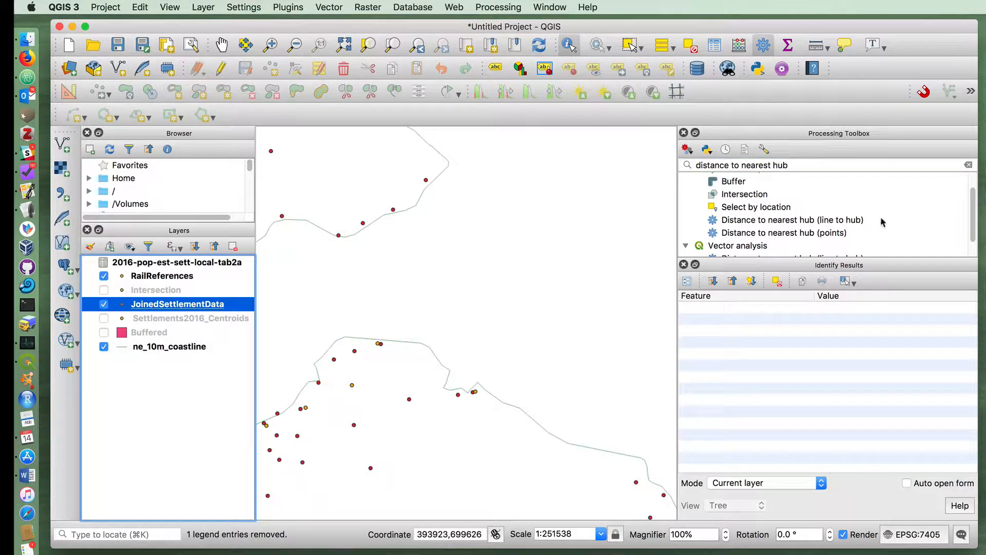
double_click(785, 232)
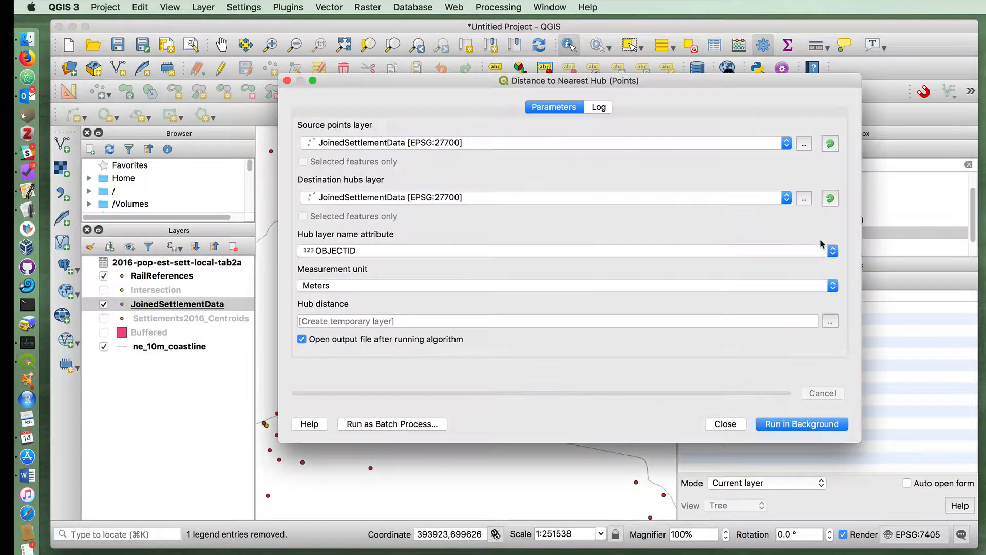
click(786, 143)
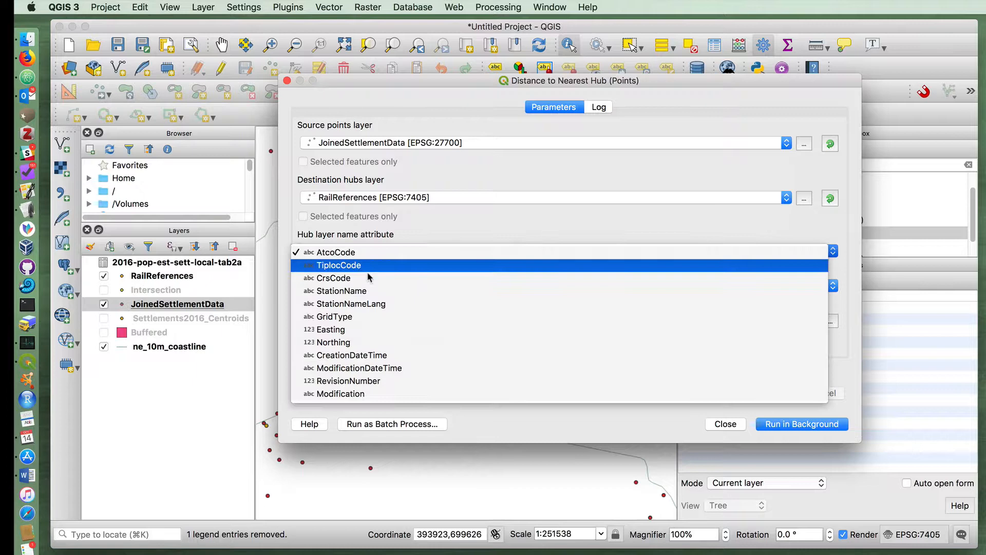
click(341, 291)
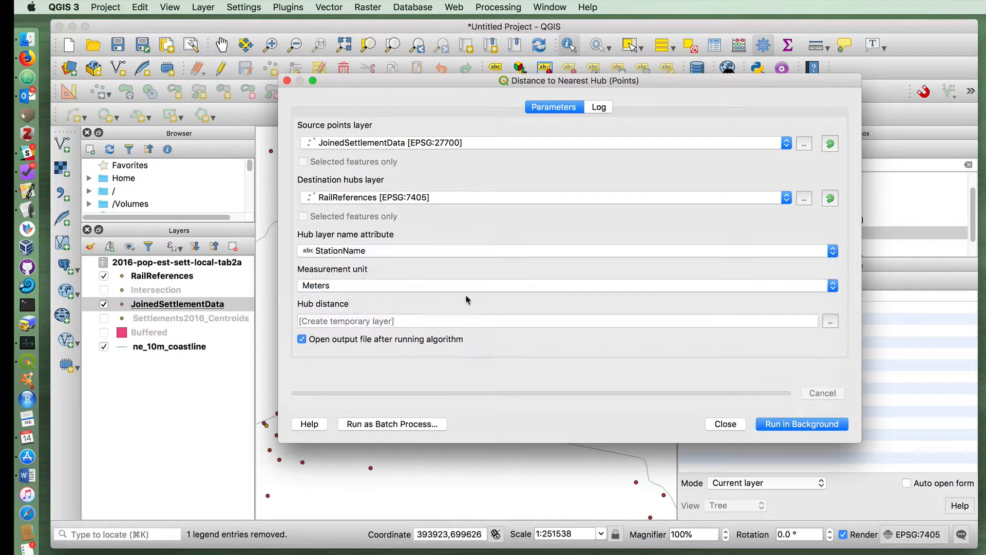
click(802, 424)
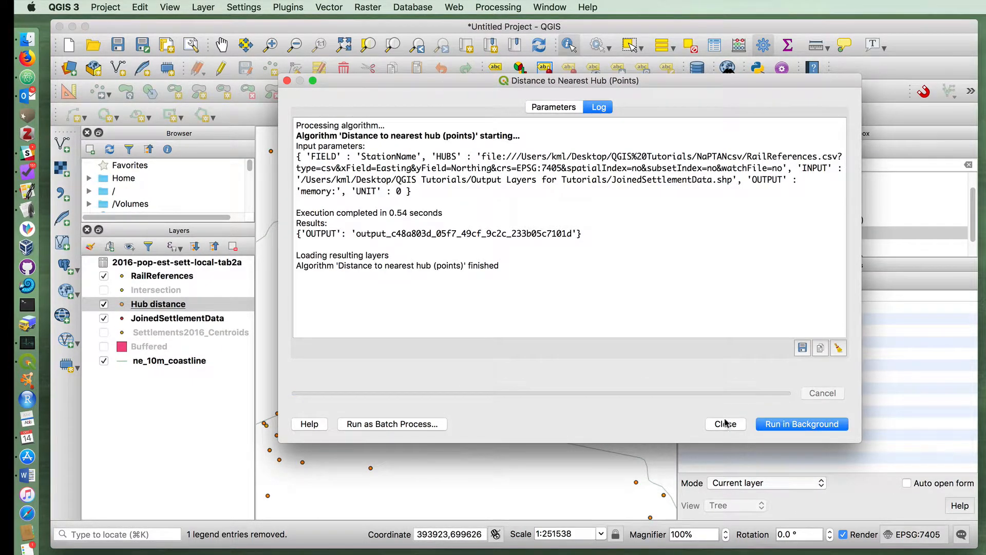
click(726, 423)
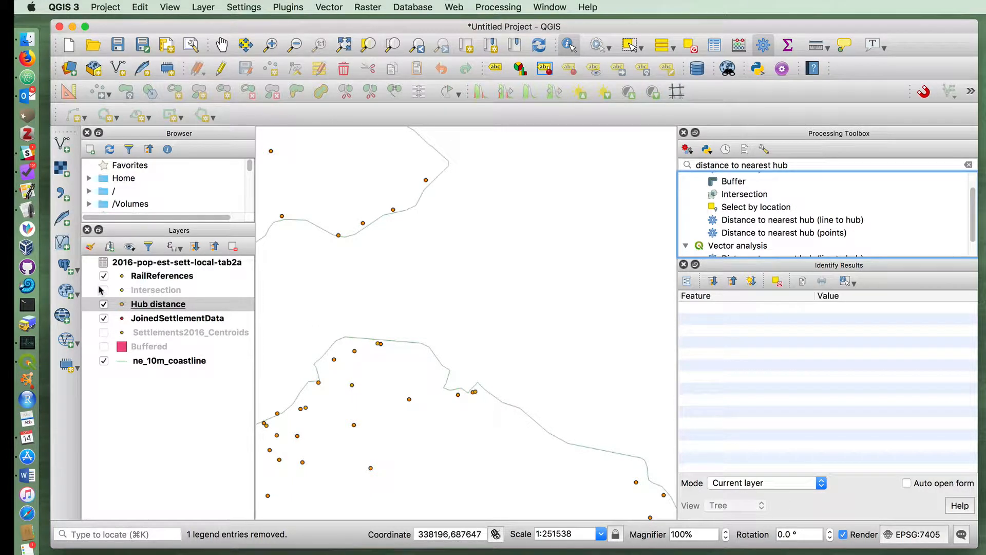
Step: Display the Hub distance points and identify Killin's nearest station, Crianlarich, at 20171.10741 m
click(103, 289)
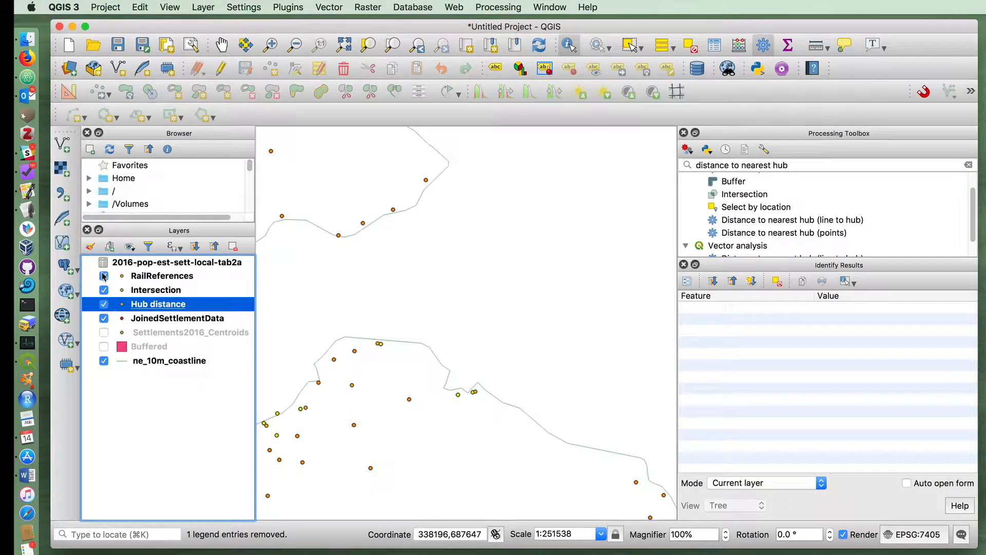
click(103, 318)
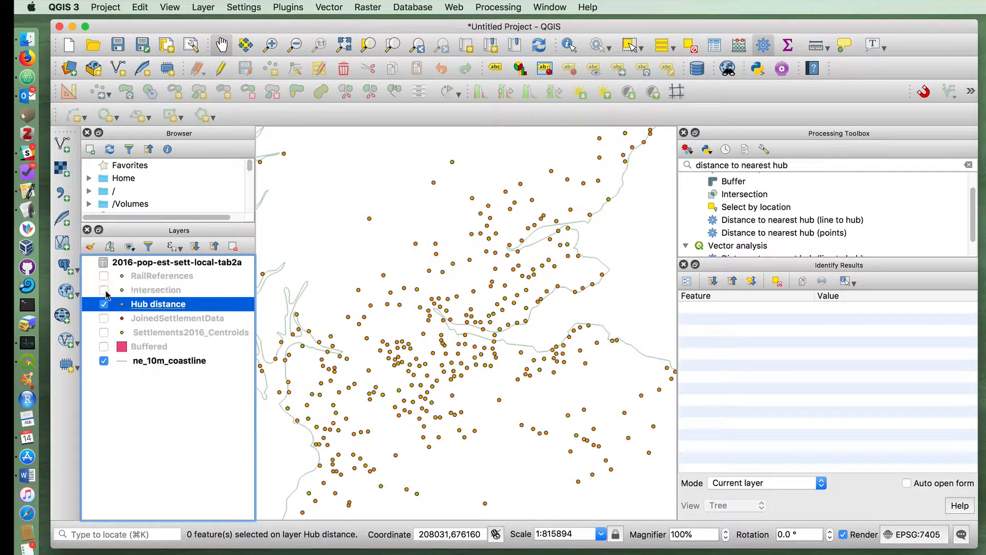
click(104, 290)
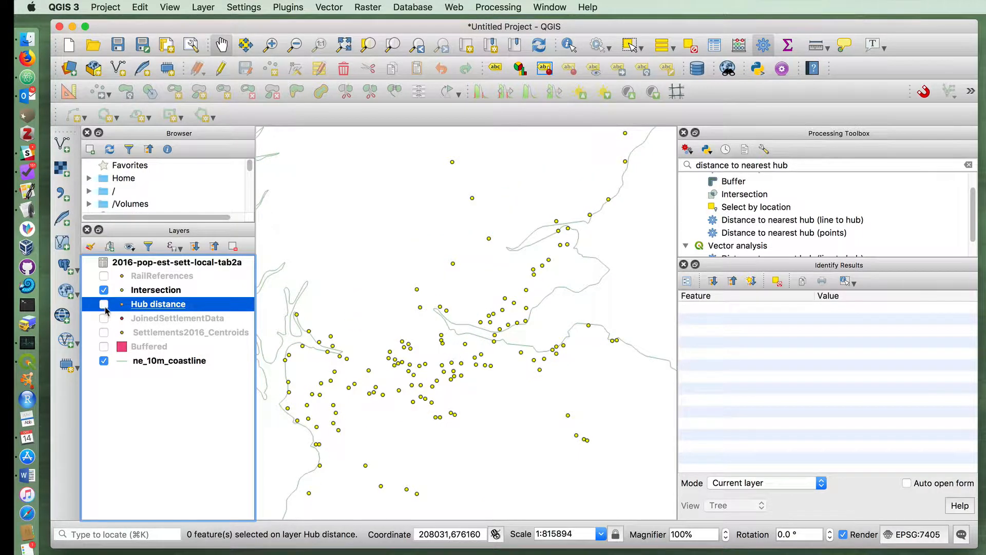
click(103, 304)
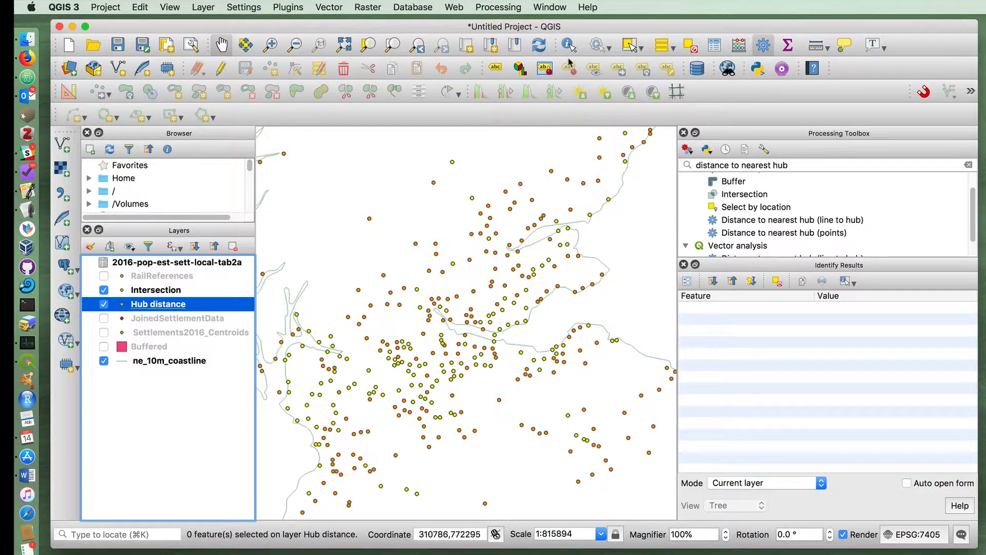
click(370, 219)
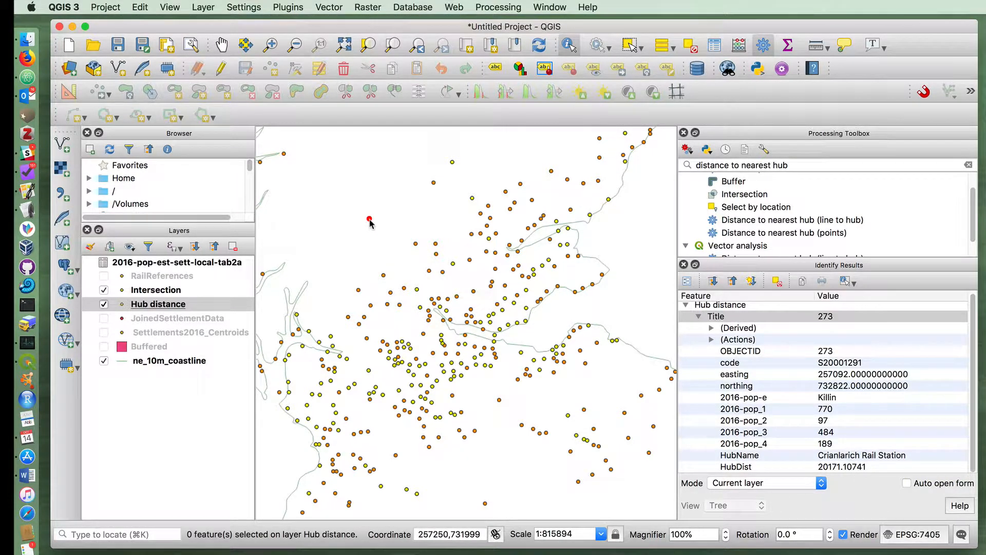
mouse_move(367, 227)
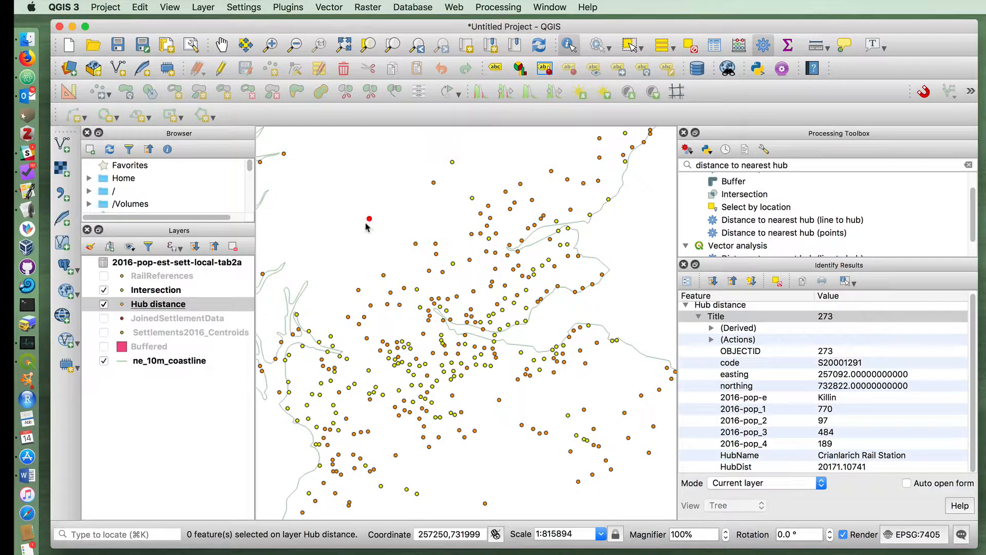
Step: Adjust layer visibility so Hub distance shows in place of Intersection
click(103, 304)
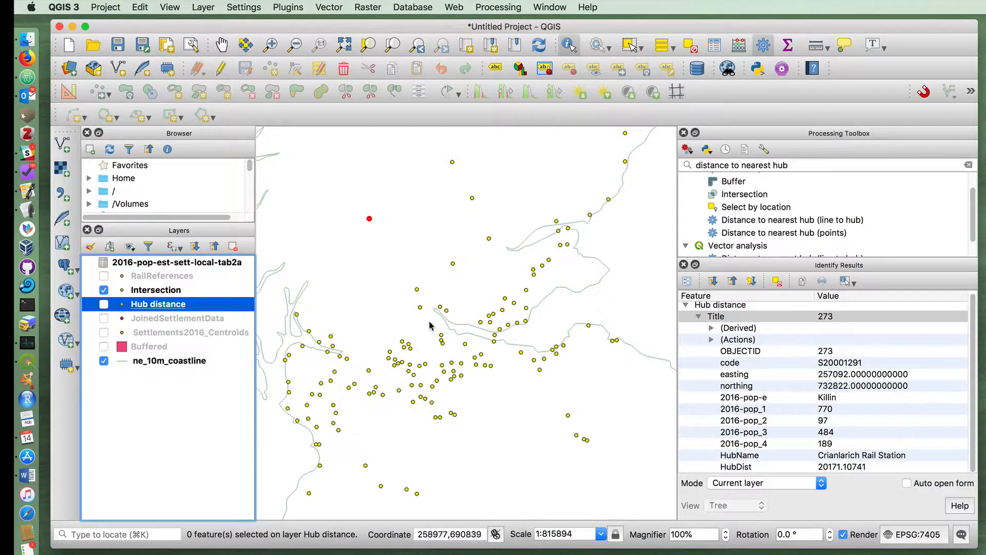
mouse_move(321, 392)
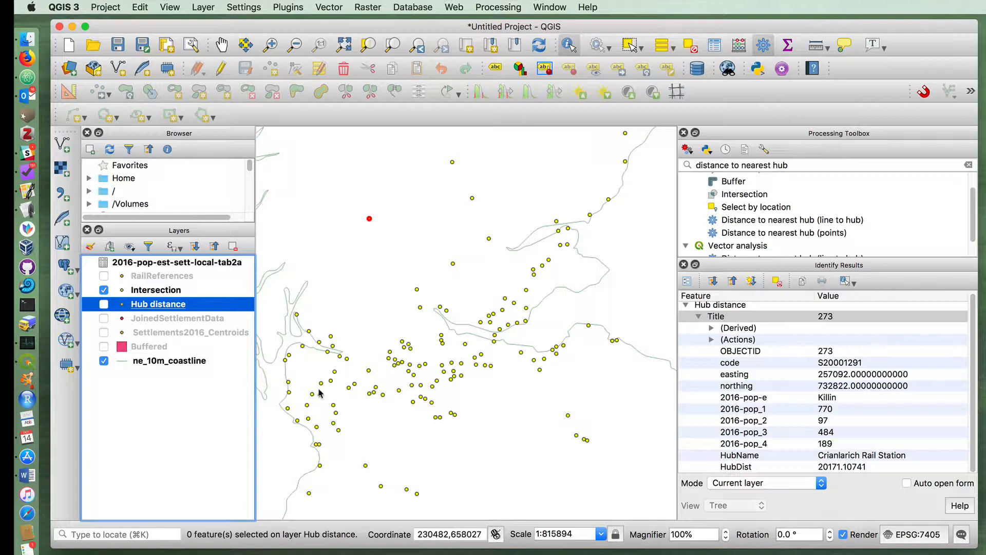
mouse_move(508, 357)
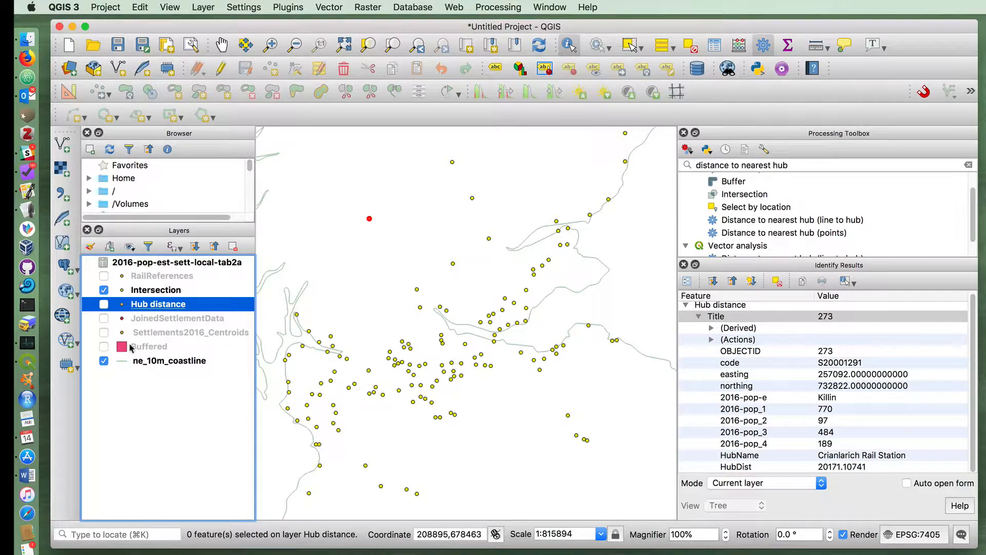
click(104, 347)
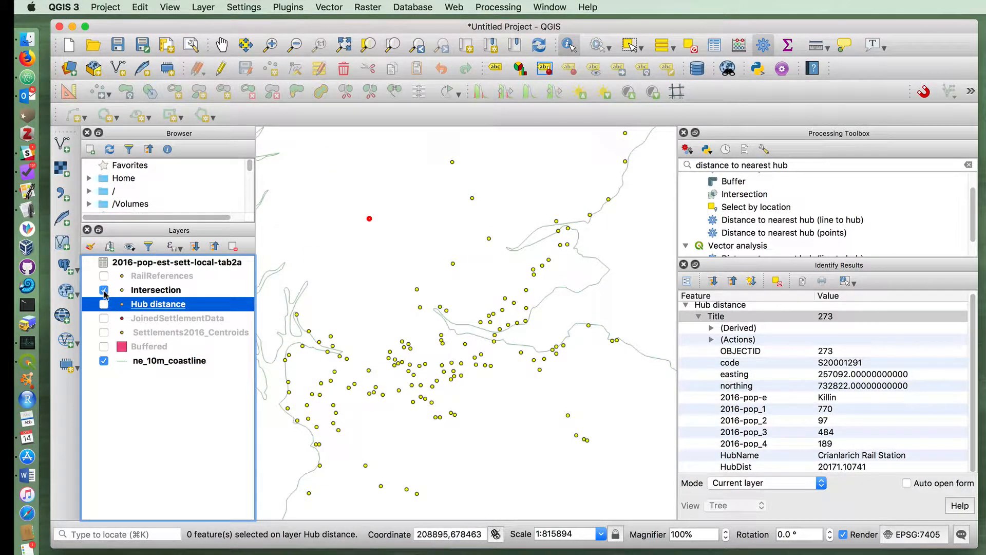
click(104, 304)
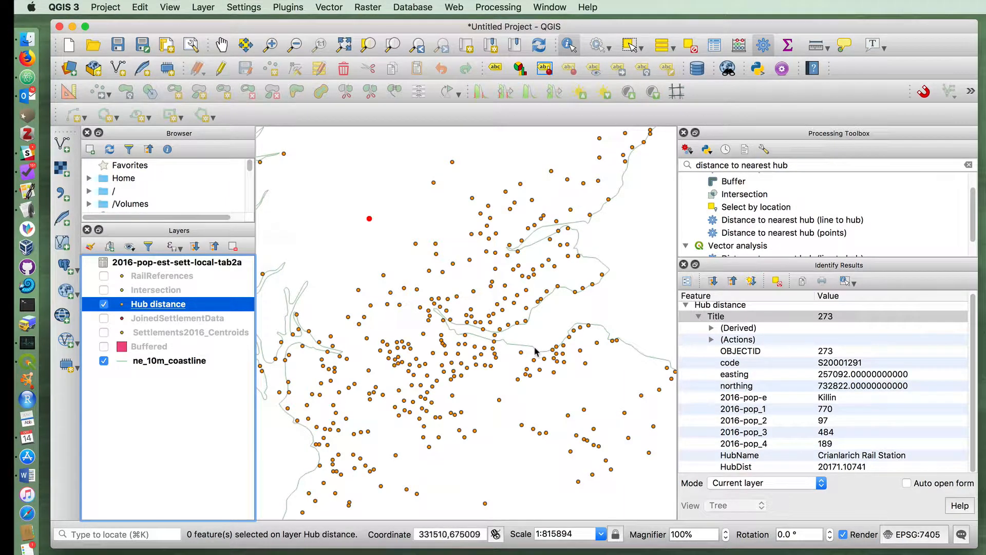
Step: Filter the Hub distance layer with "HubDist" < 3000
right_click(159, 304)
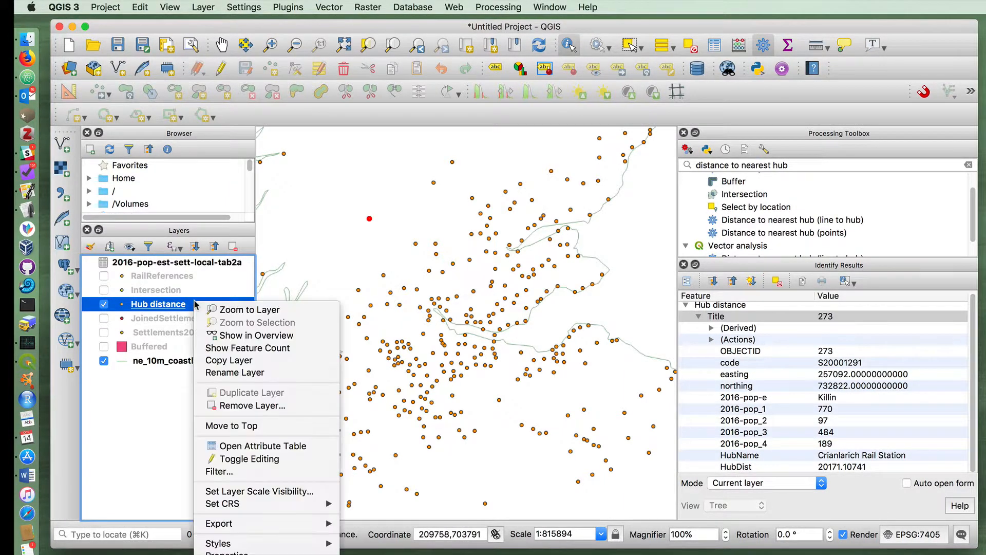
mouse_move(219, 472)
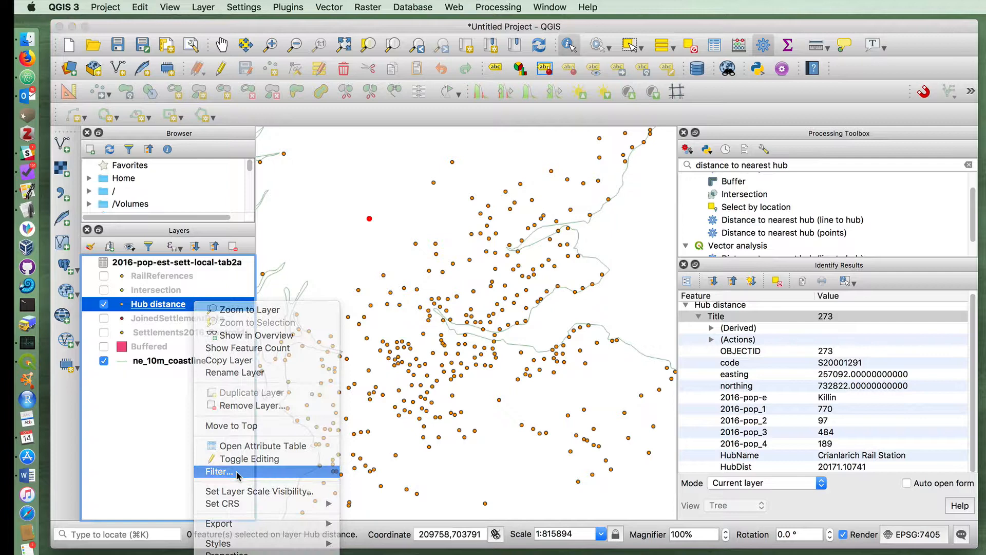
click(211, 471)
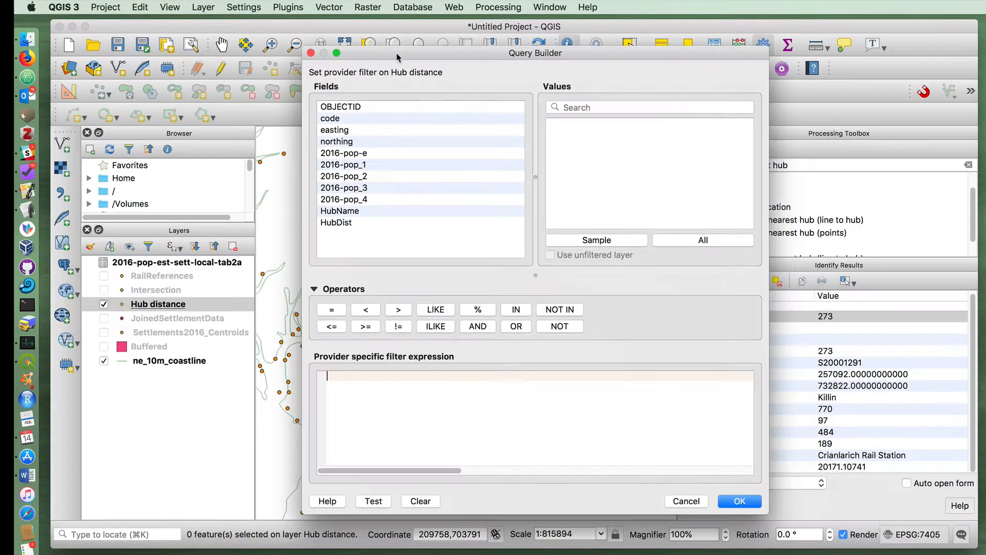
double_click(336, 222)
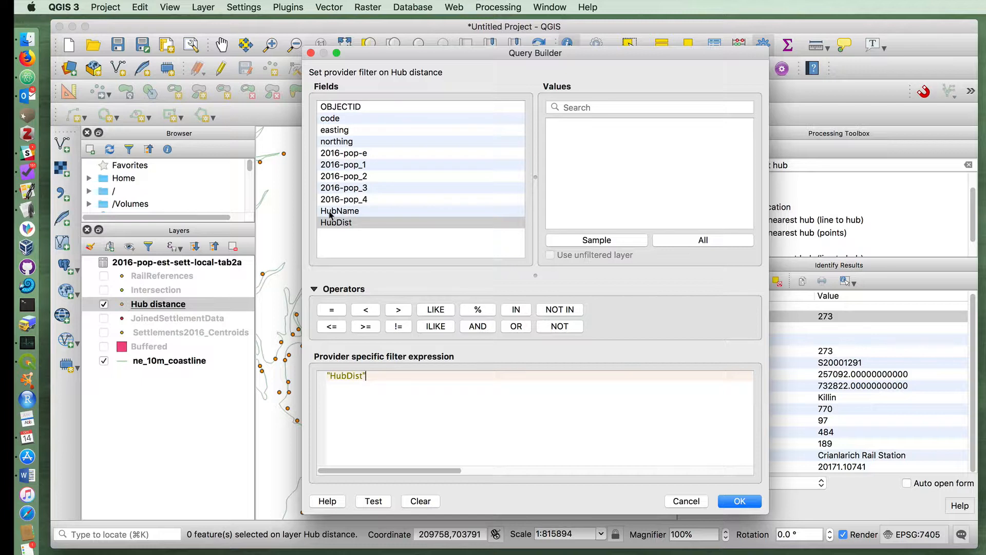
click(366, 309)
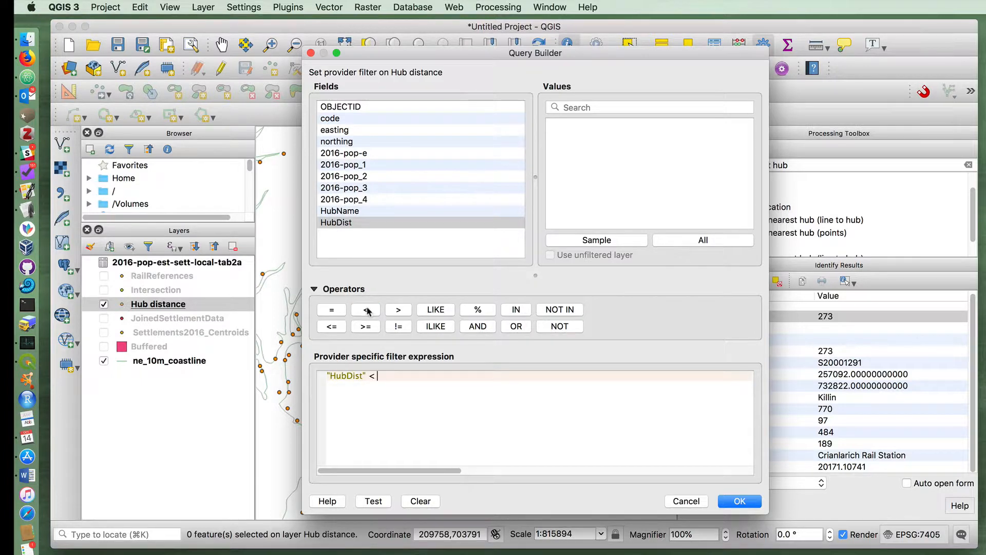
text(3000)
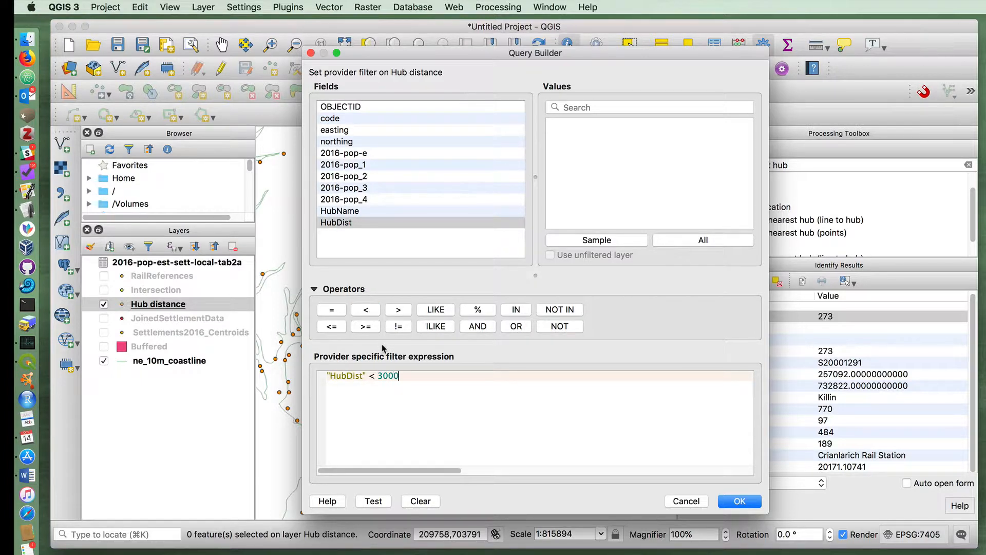
click(740, 501)
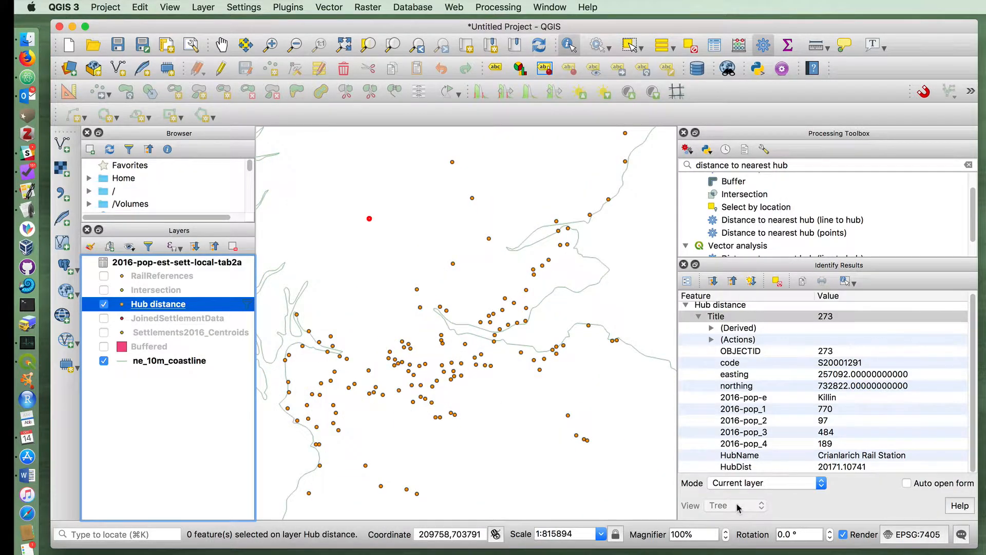
mouse_move(605, 323)
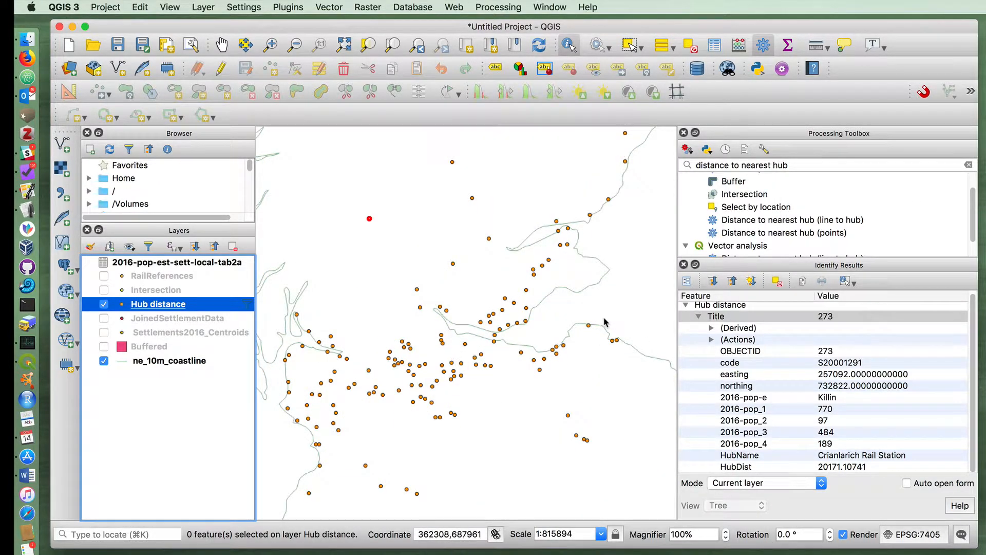
Step: Toggle the Intersection layer, leaving it hidden
click(103, 289)
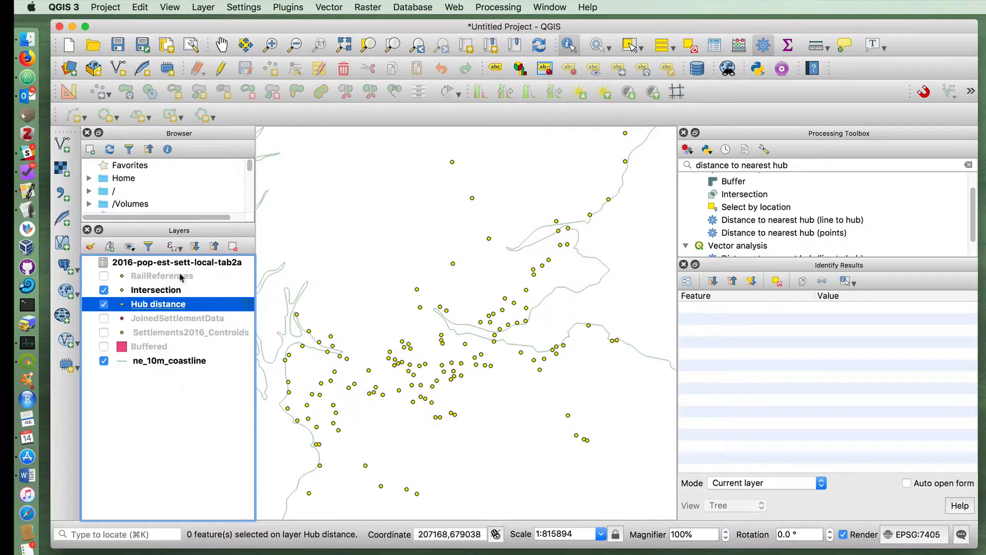
click(104, 290)
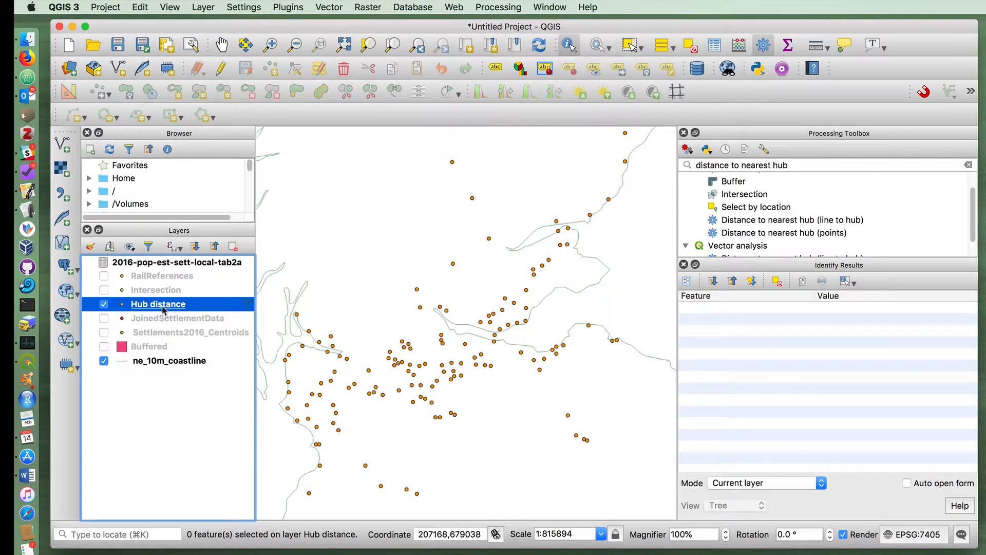
Step: Change the Hub distance filter to "HubDist" < 5000
right_click(158, 303)
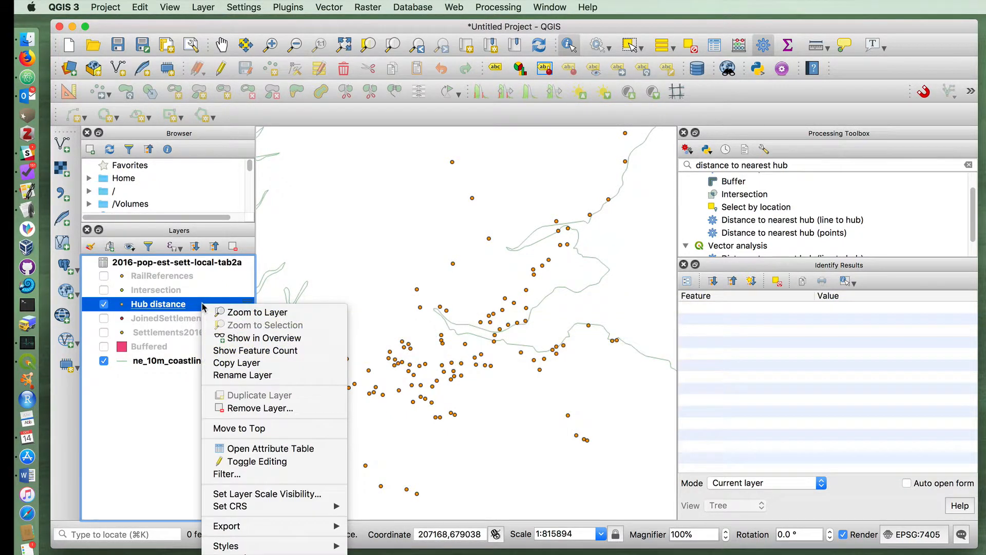
click(228, 475)
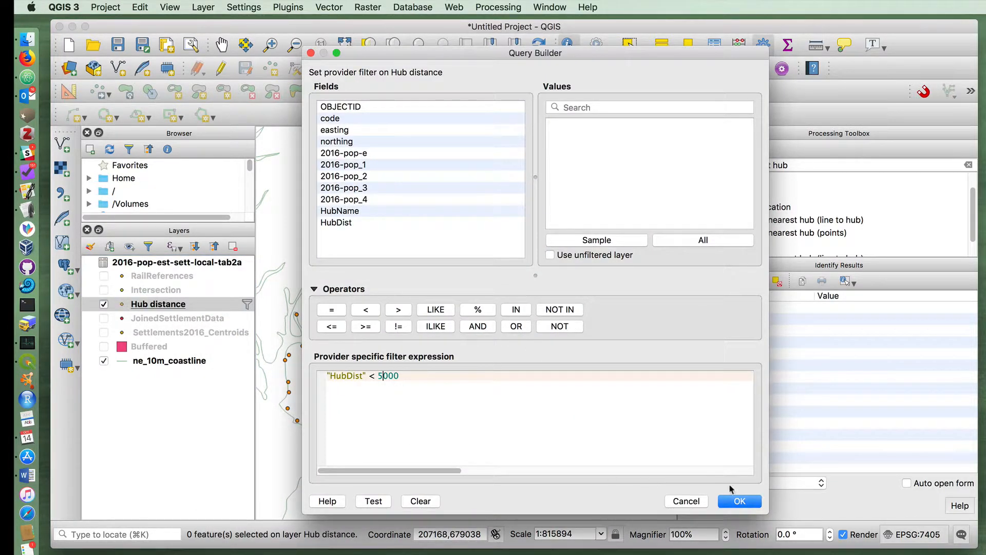
click(740, 502)
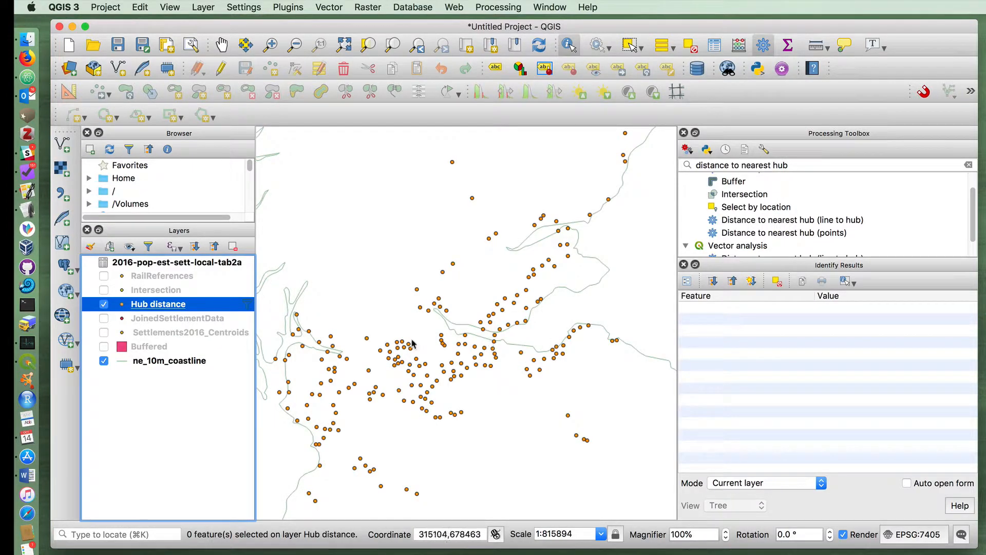
mouse_move(214, 305)
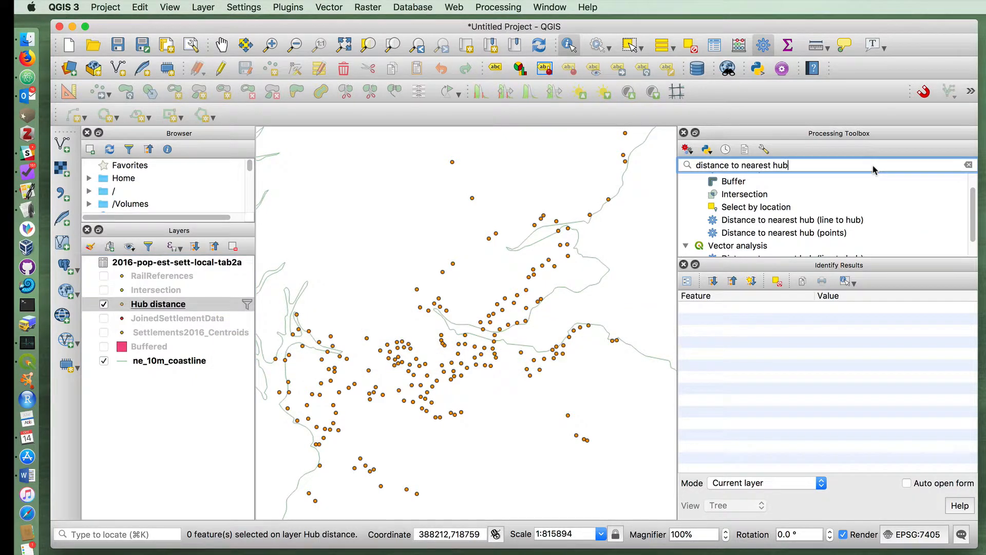
mouse_move(833, 236)
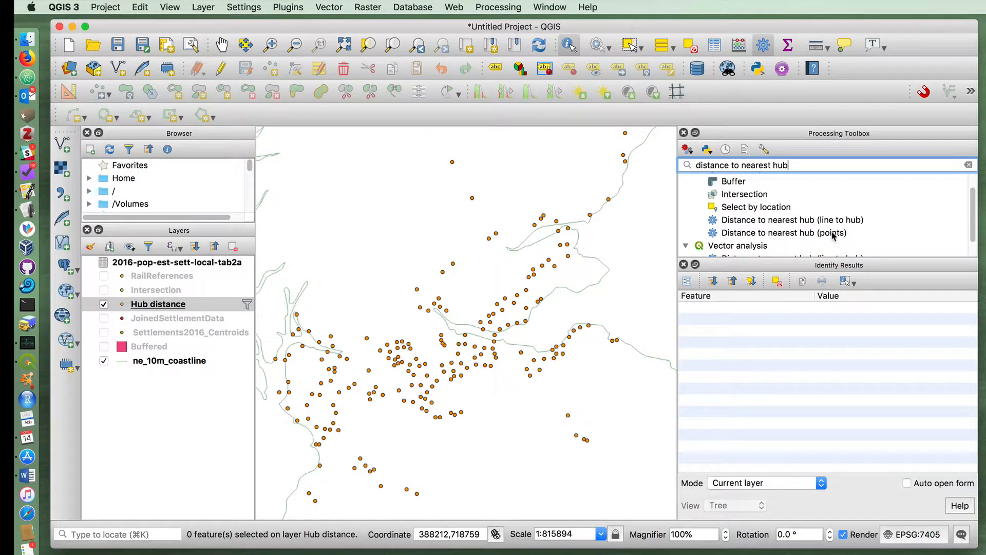
mouse_move(760, 232)
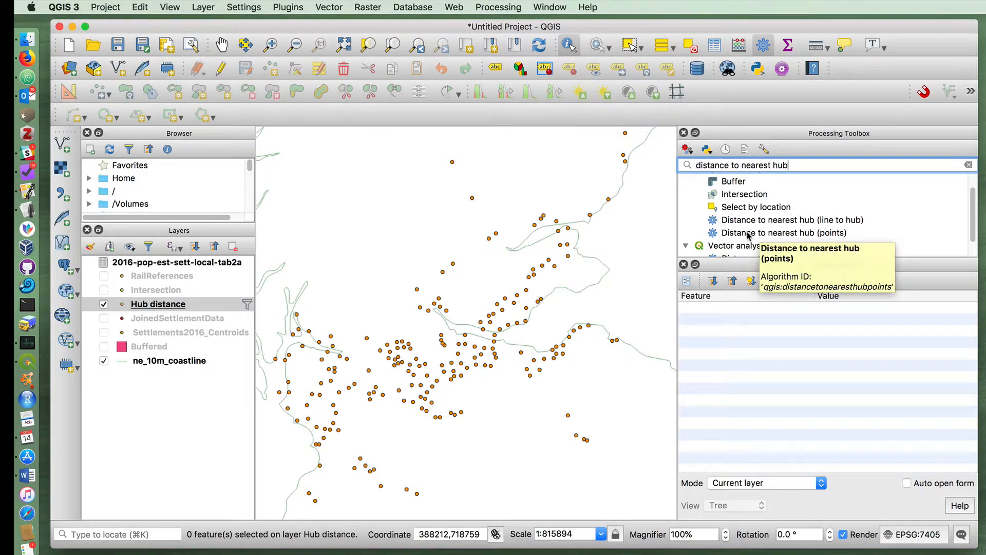
double_click(784, 232)
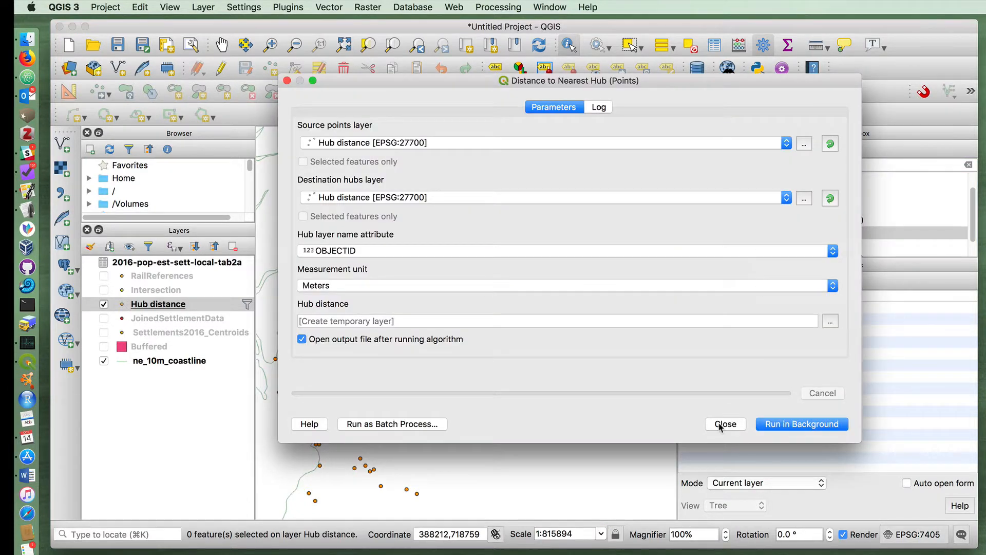
click(726, 424)
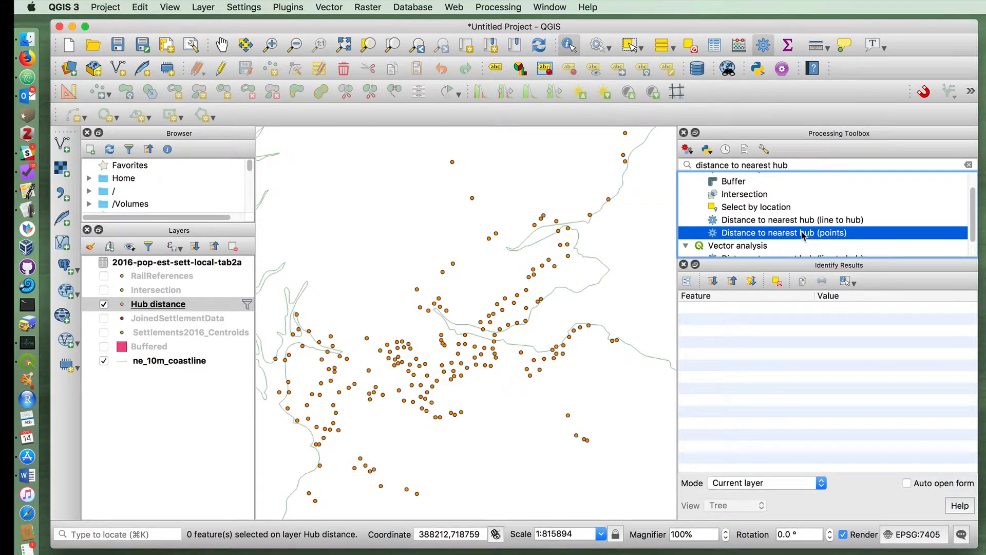
double_click(785, 232)
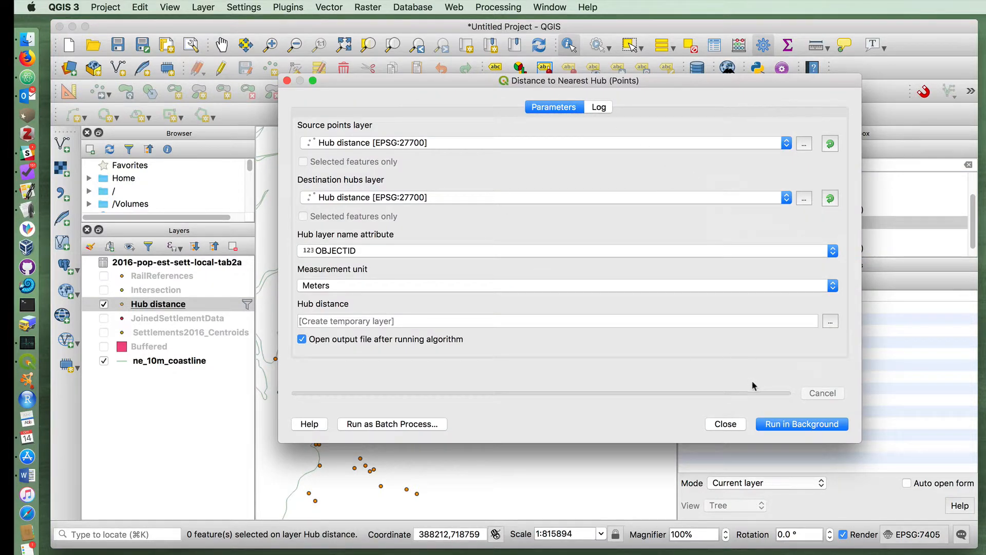
click(725, 423)
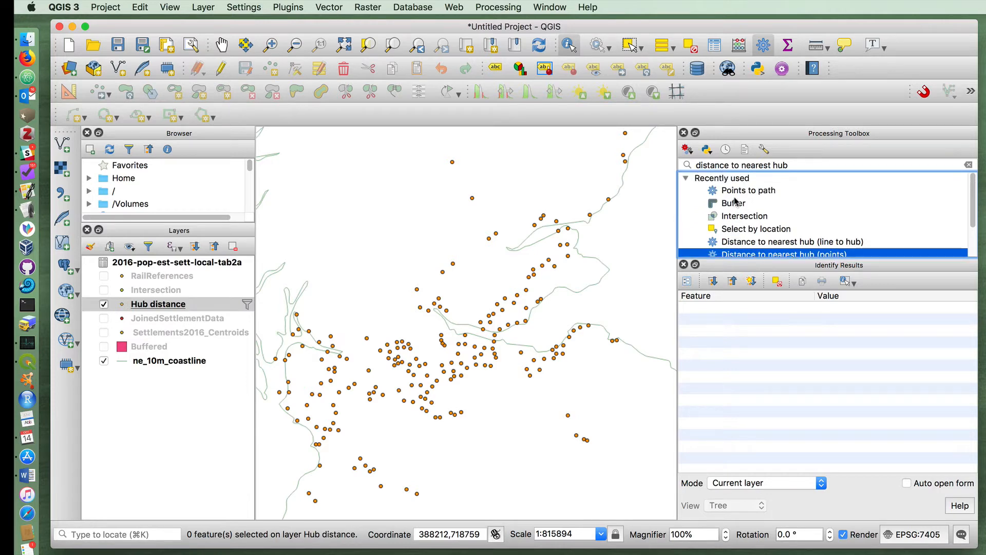
double_click(748, 190)
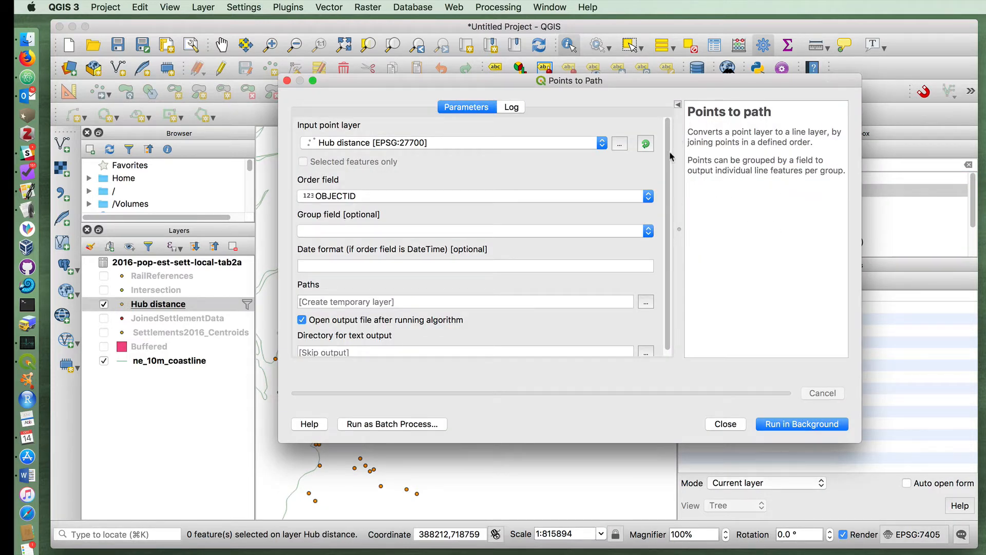
click(726, 423)
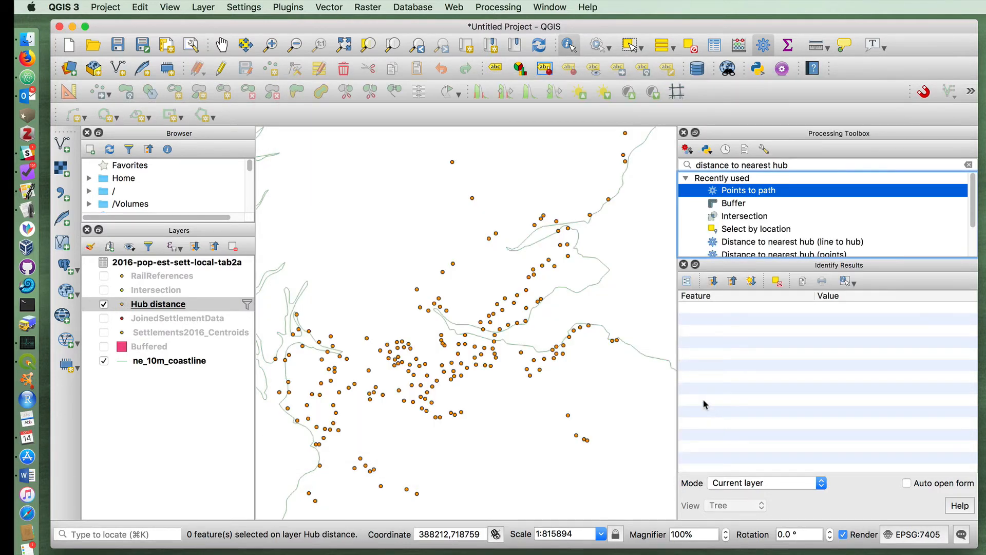